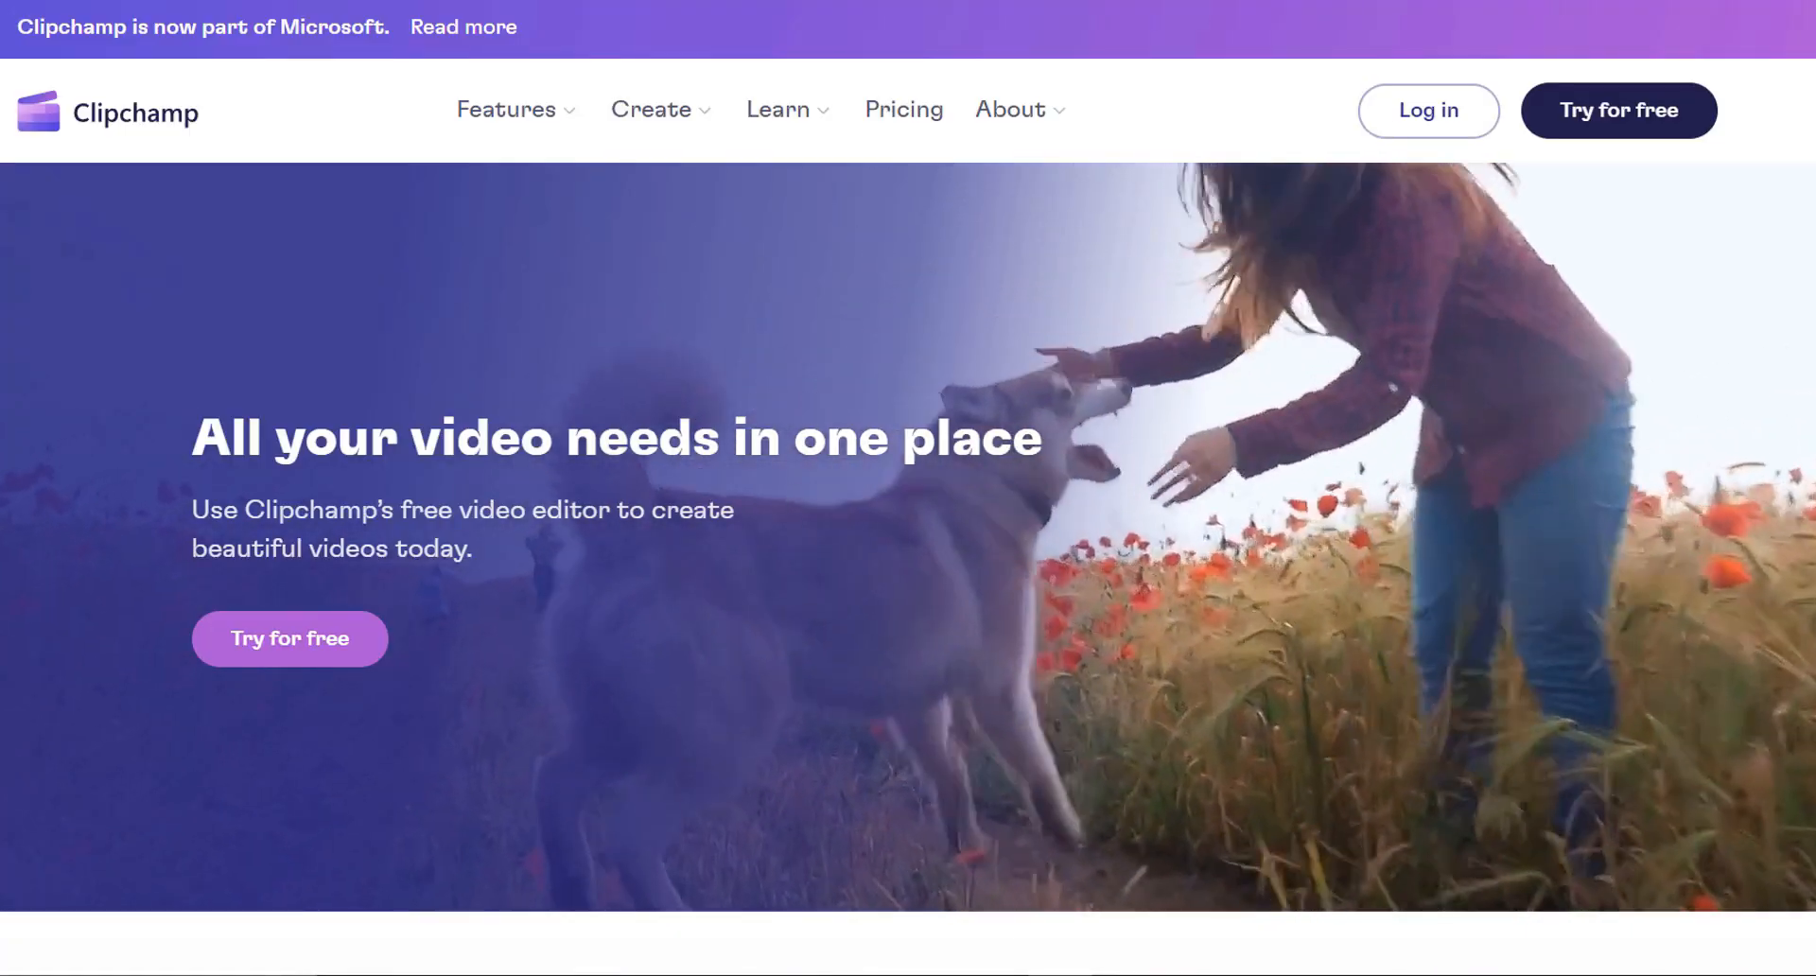
- Scroll down through the Clipchamp marketing site toward the app entry point
scroll("down", 3)
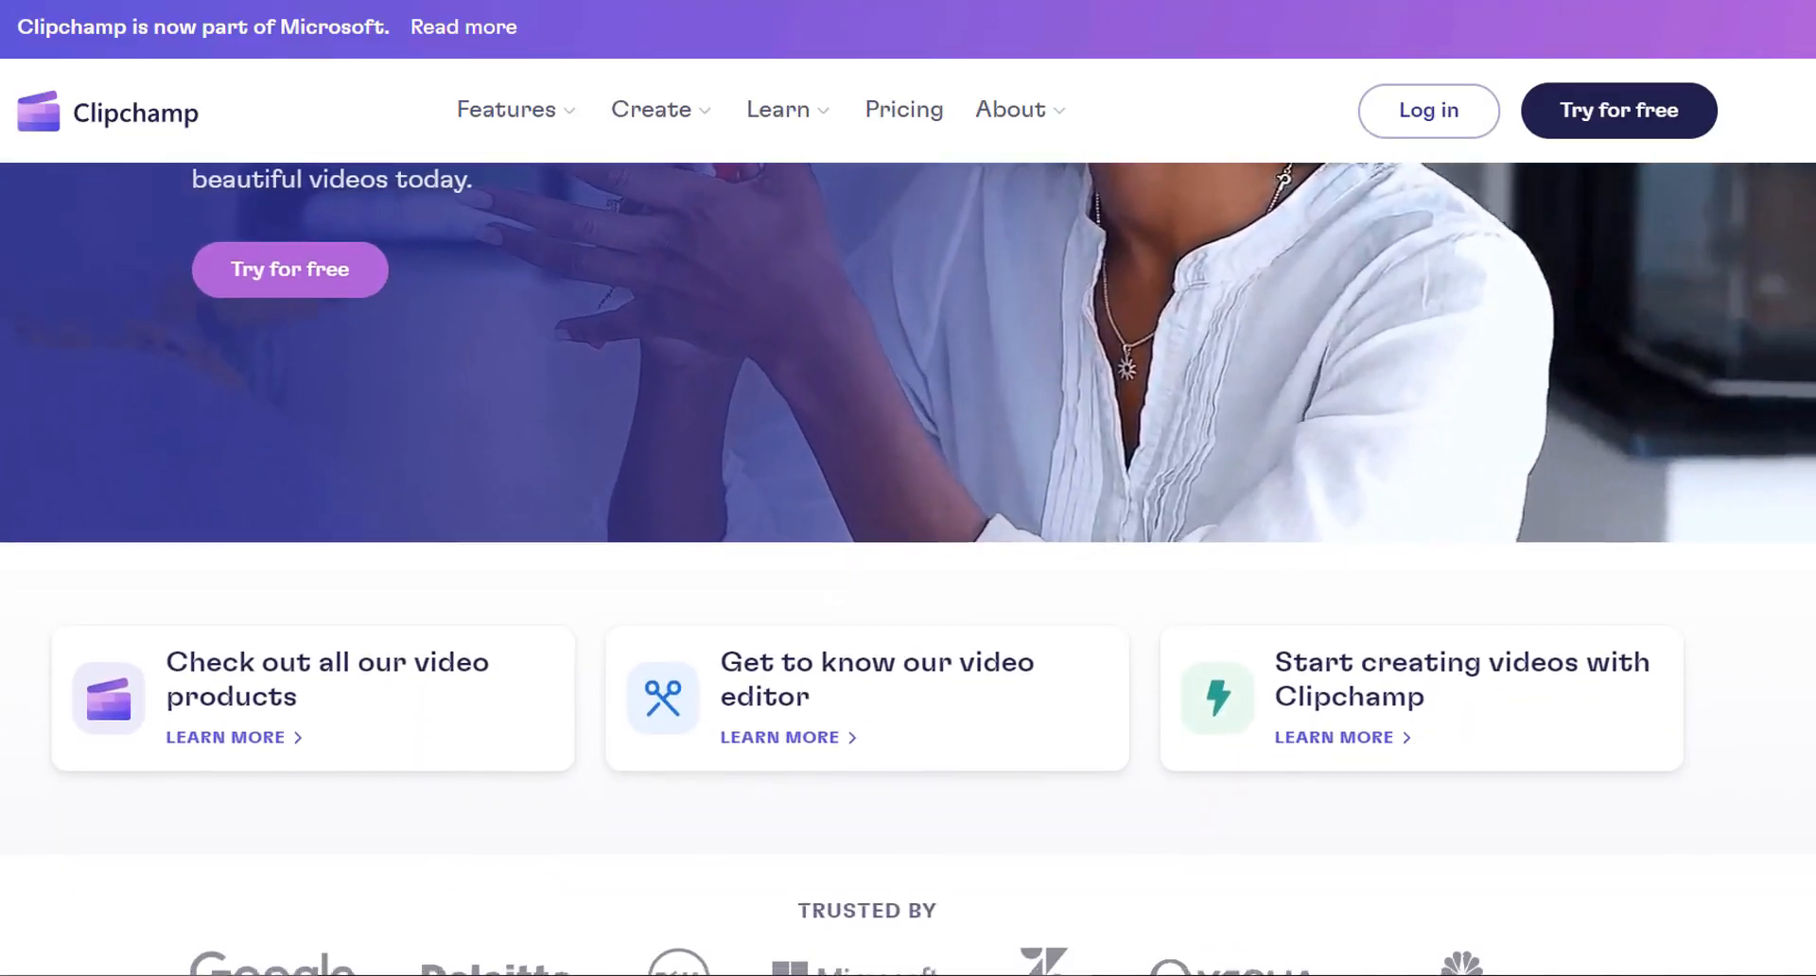
scroll("down", 3)
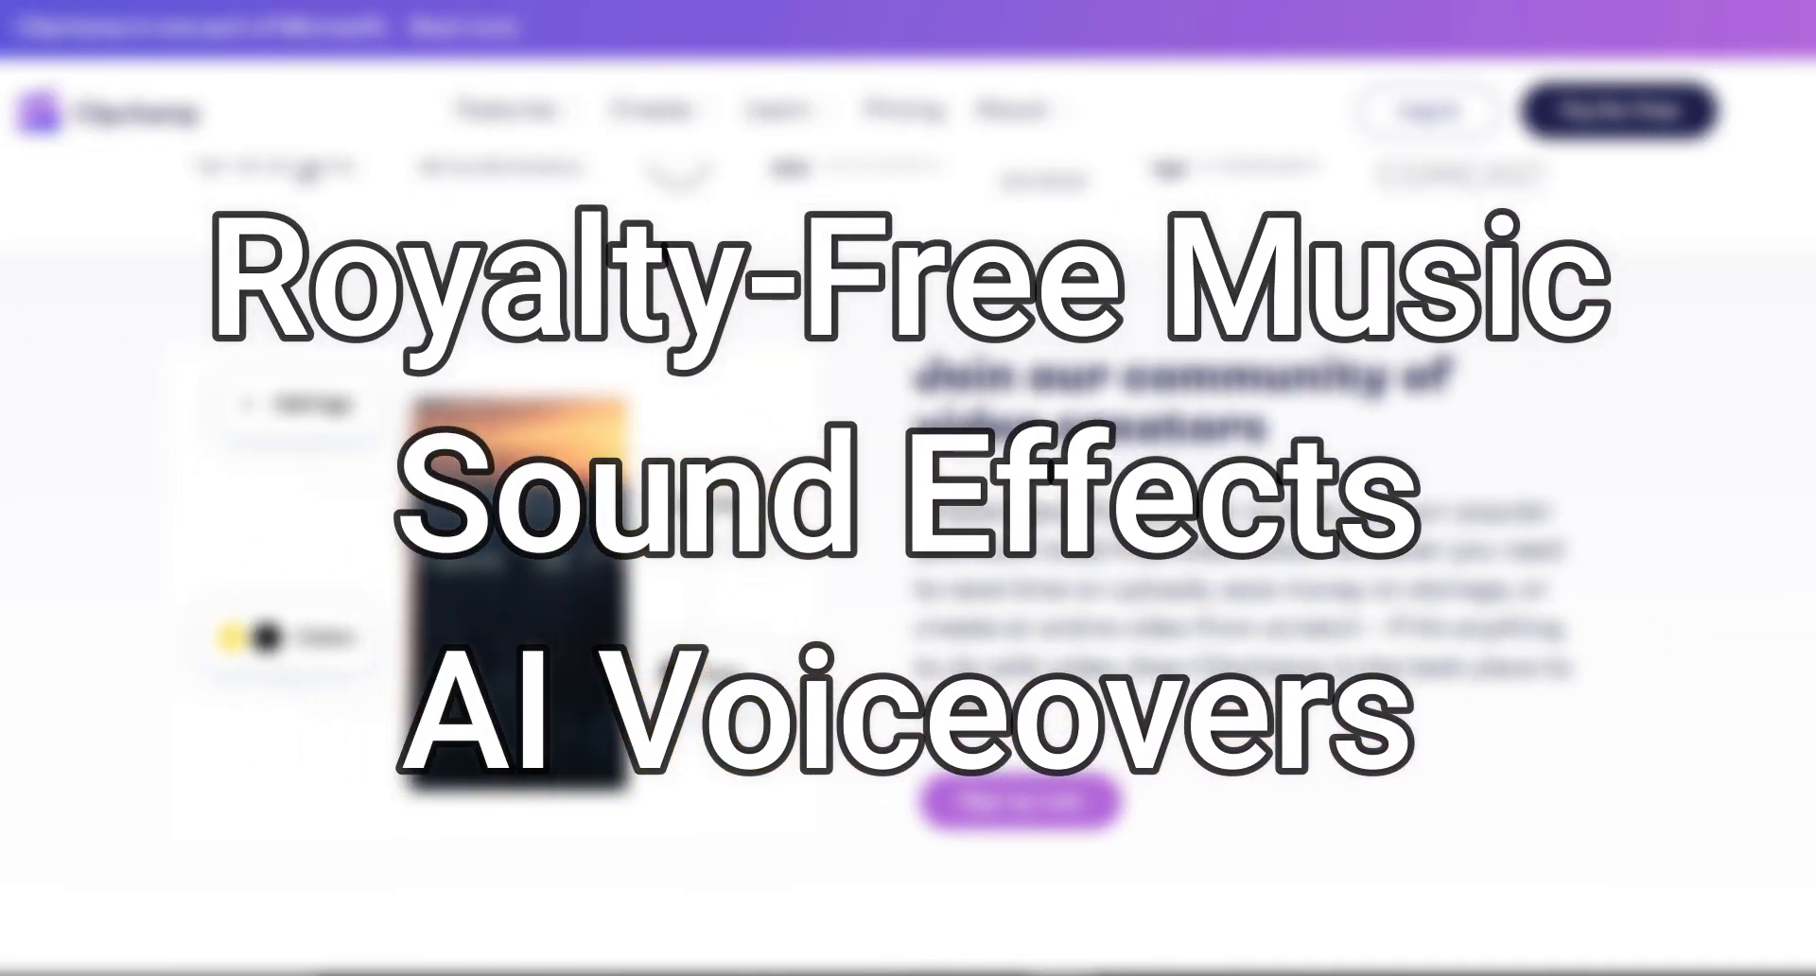
scroll("down", 3)
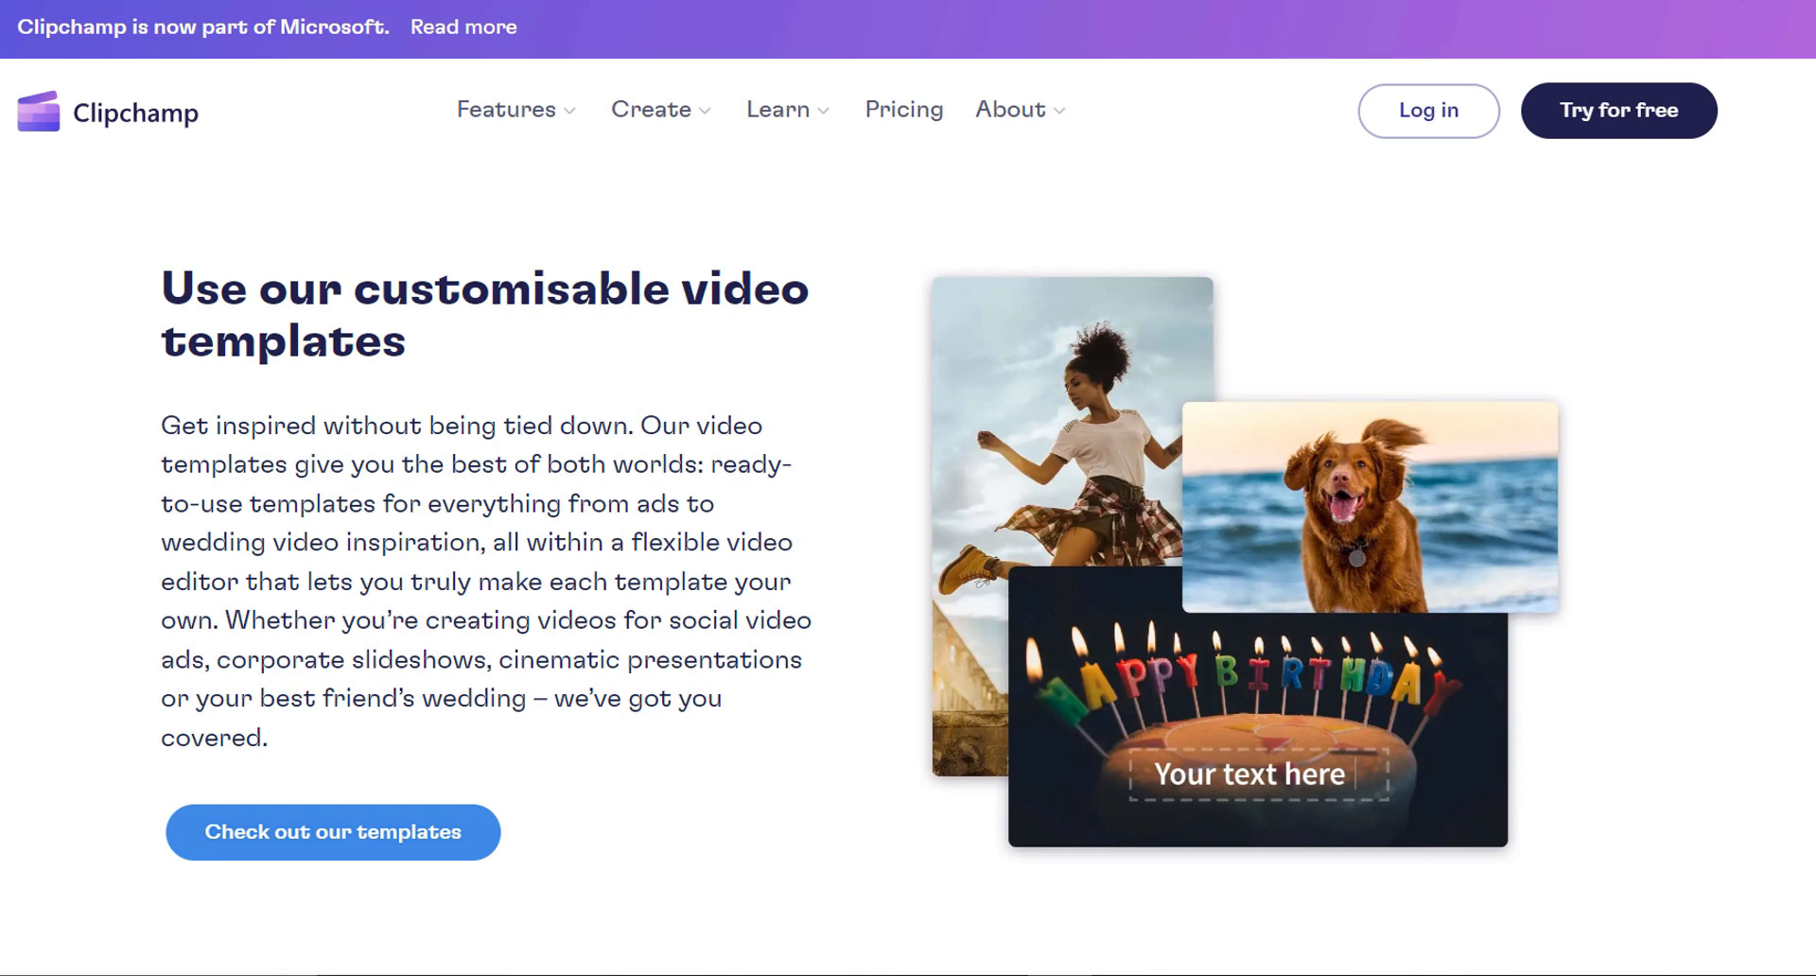
scroll("down", 3)
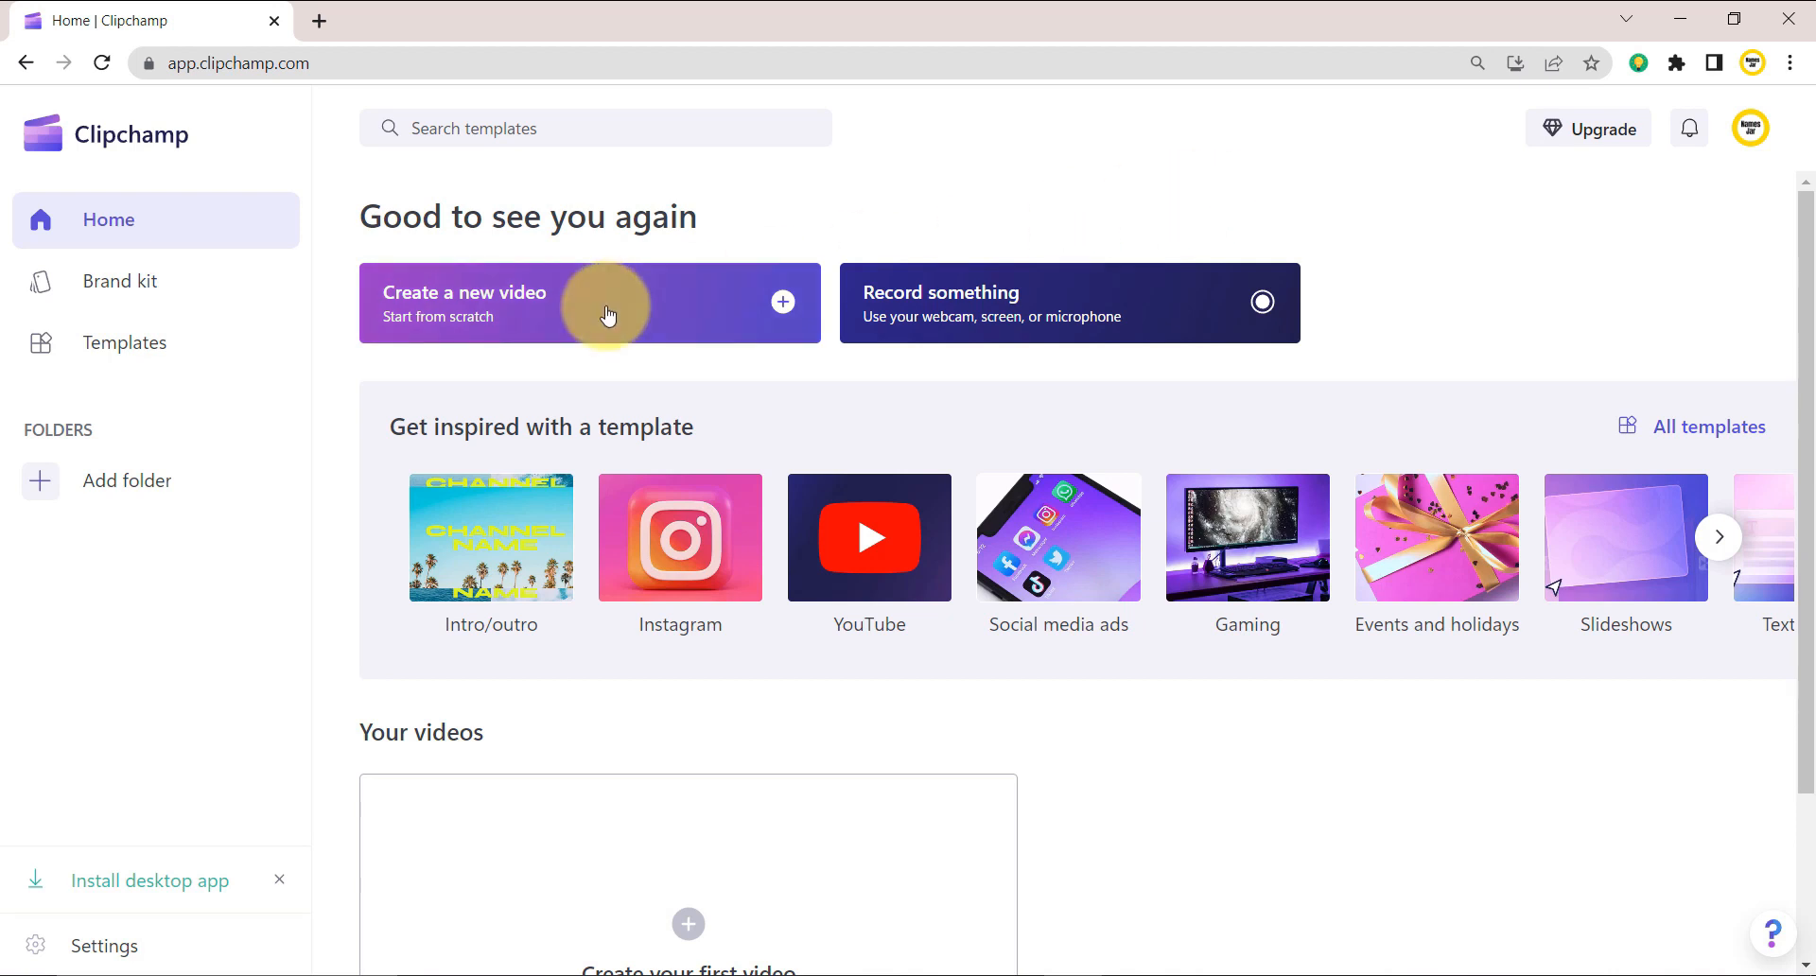
- Create a new blank video and import Video Sample.mp4 into its media library
left_click(606, 303)
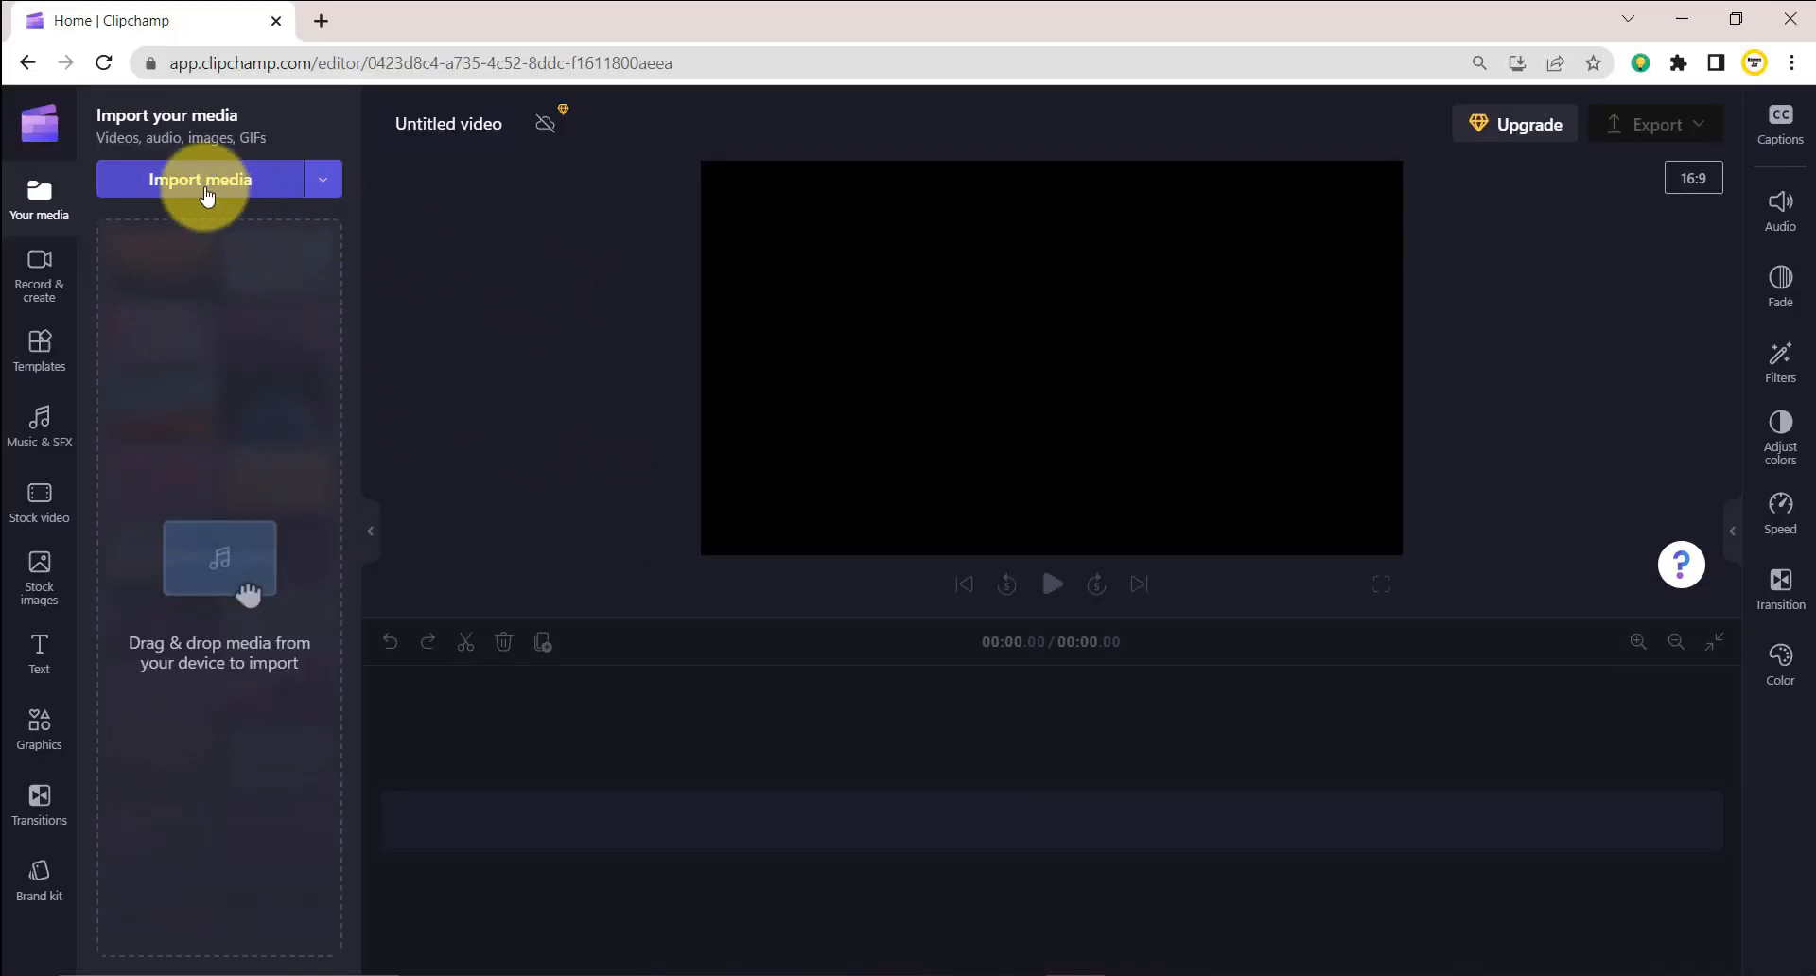
left_click(201, 179)
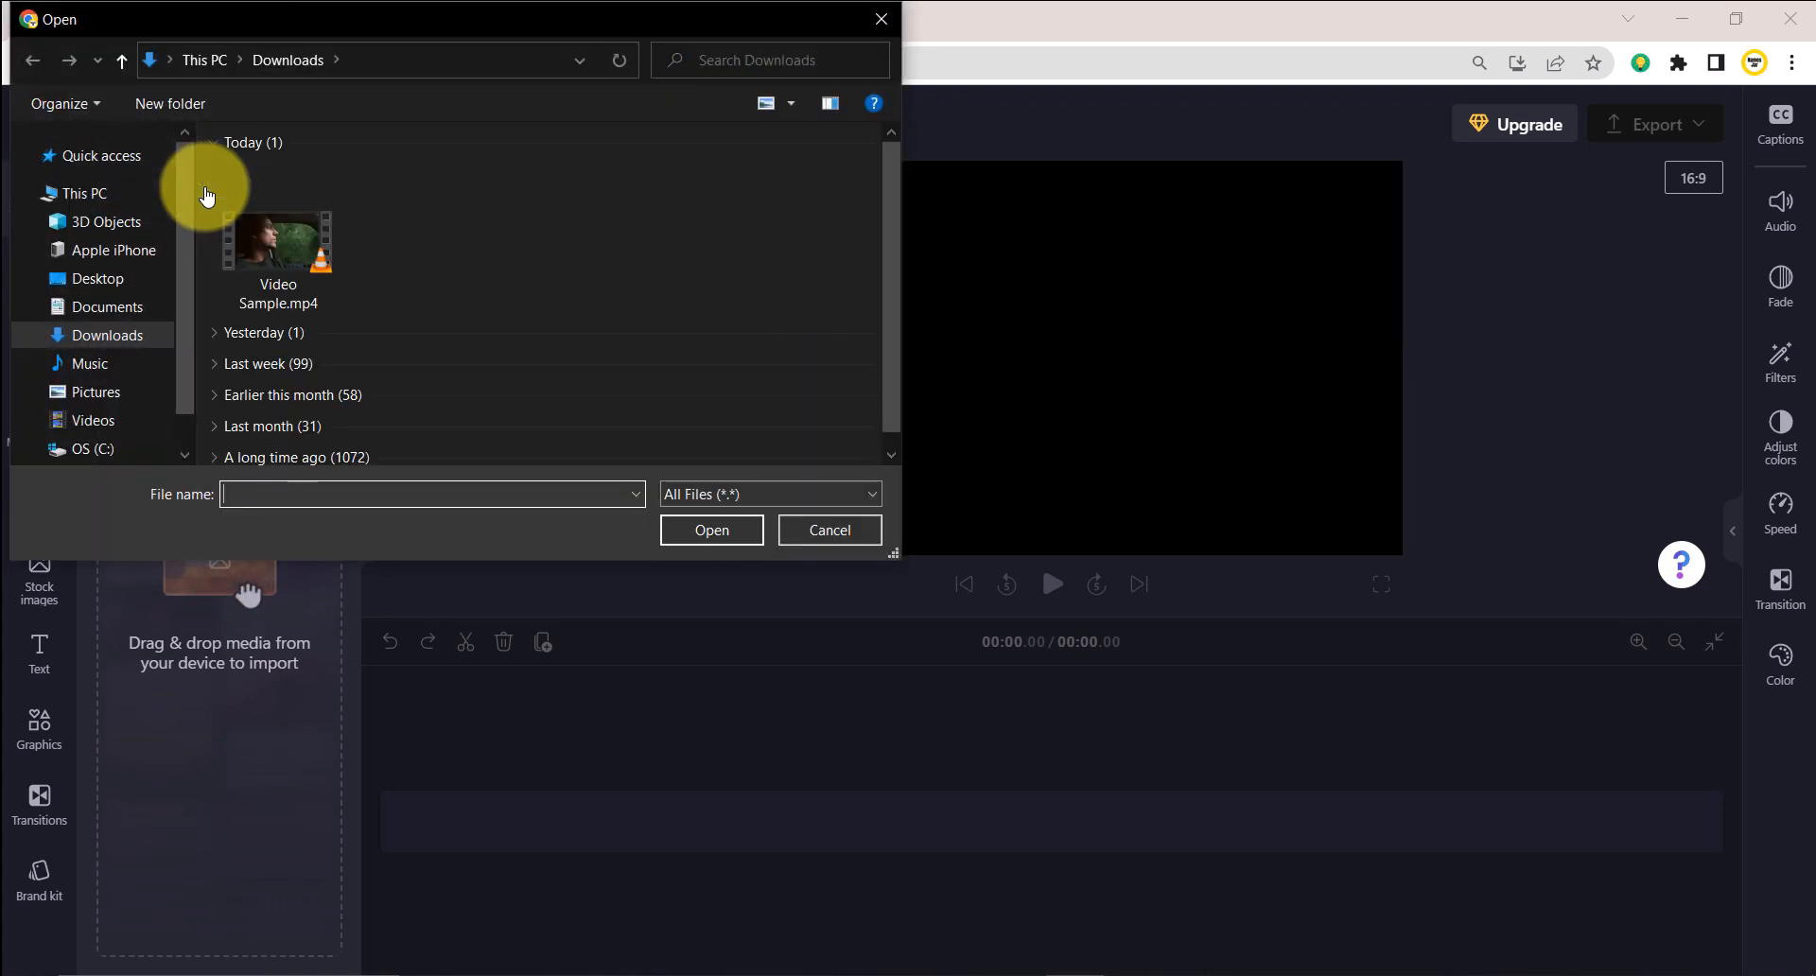
mouse_move(291, 263)
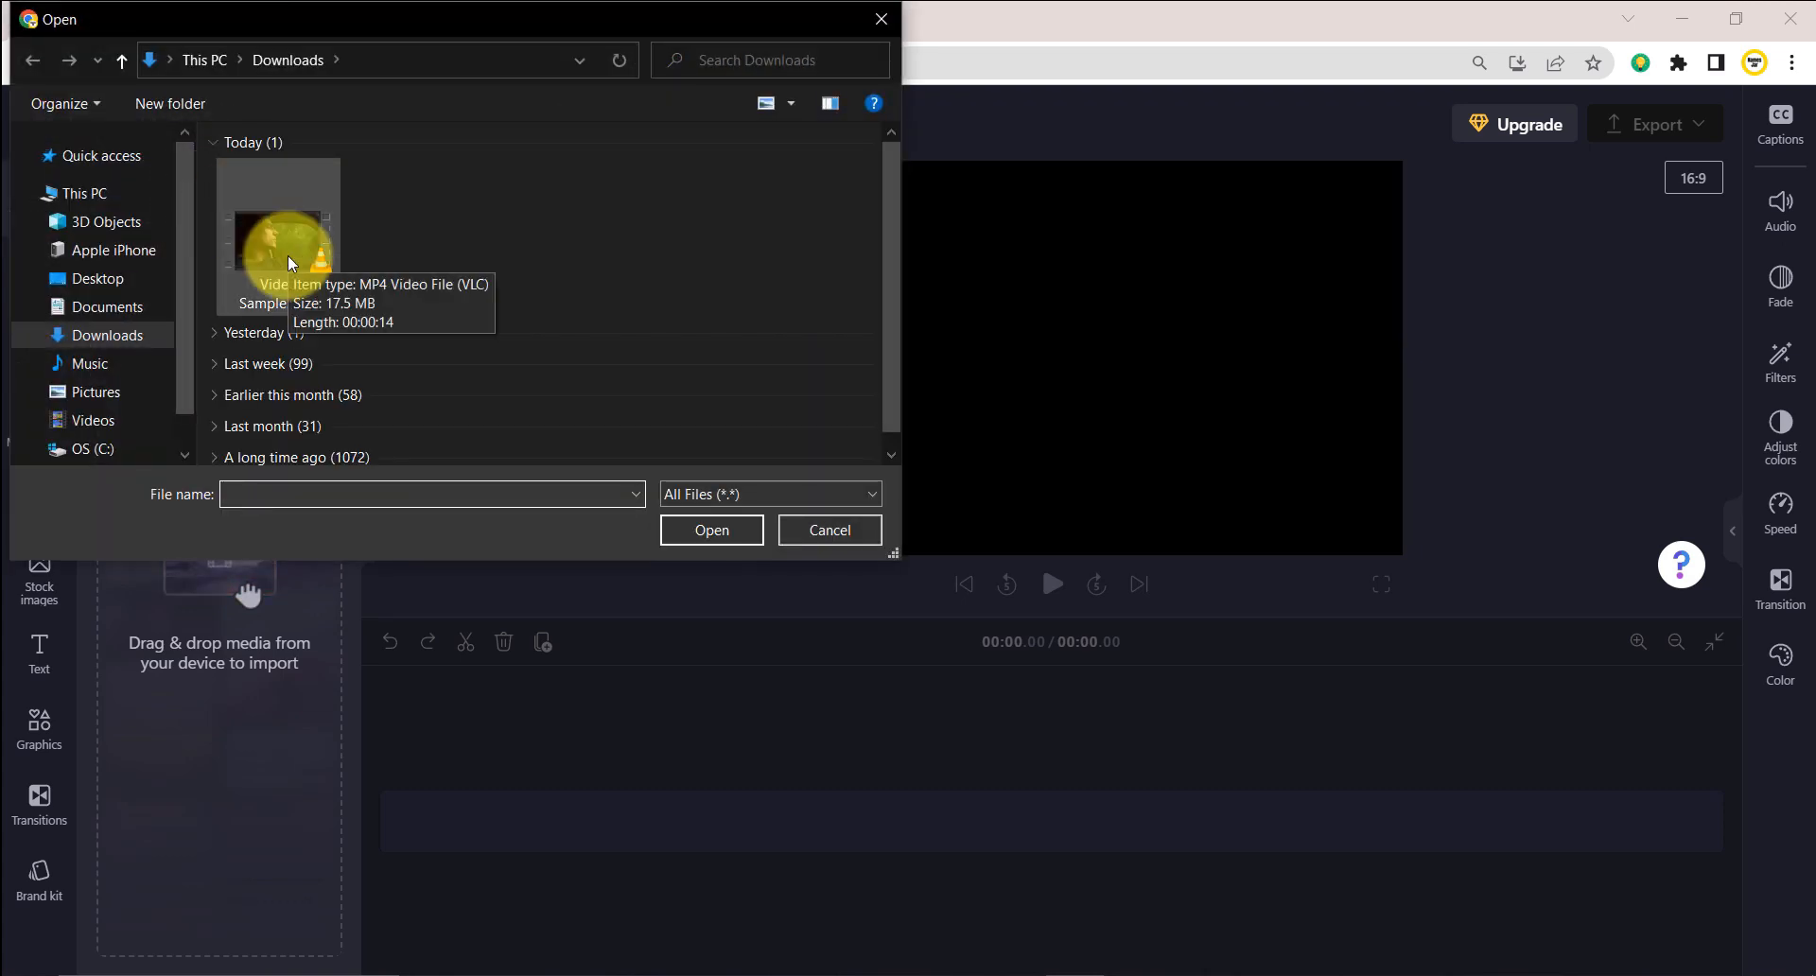
left_click(711, 529)
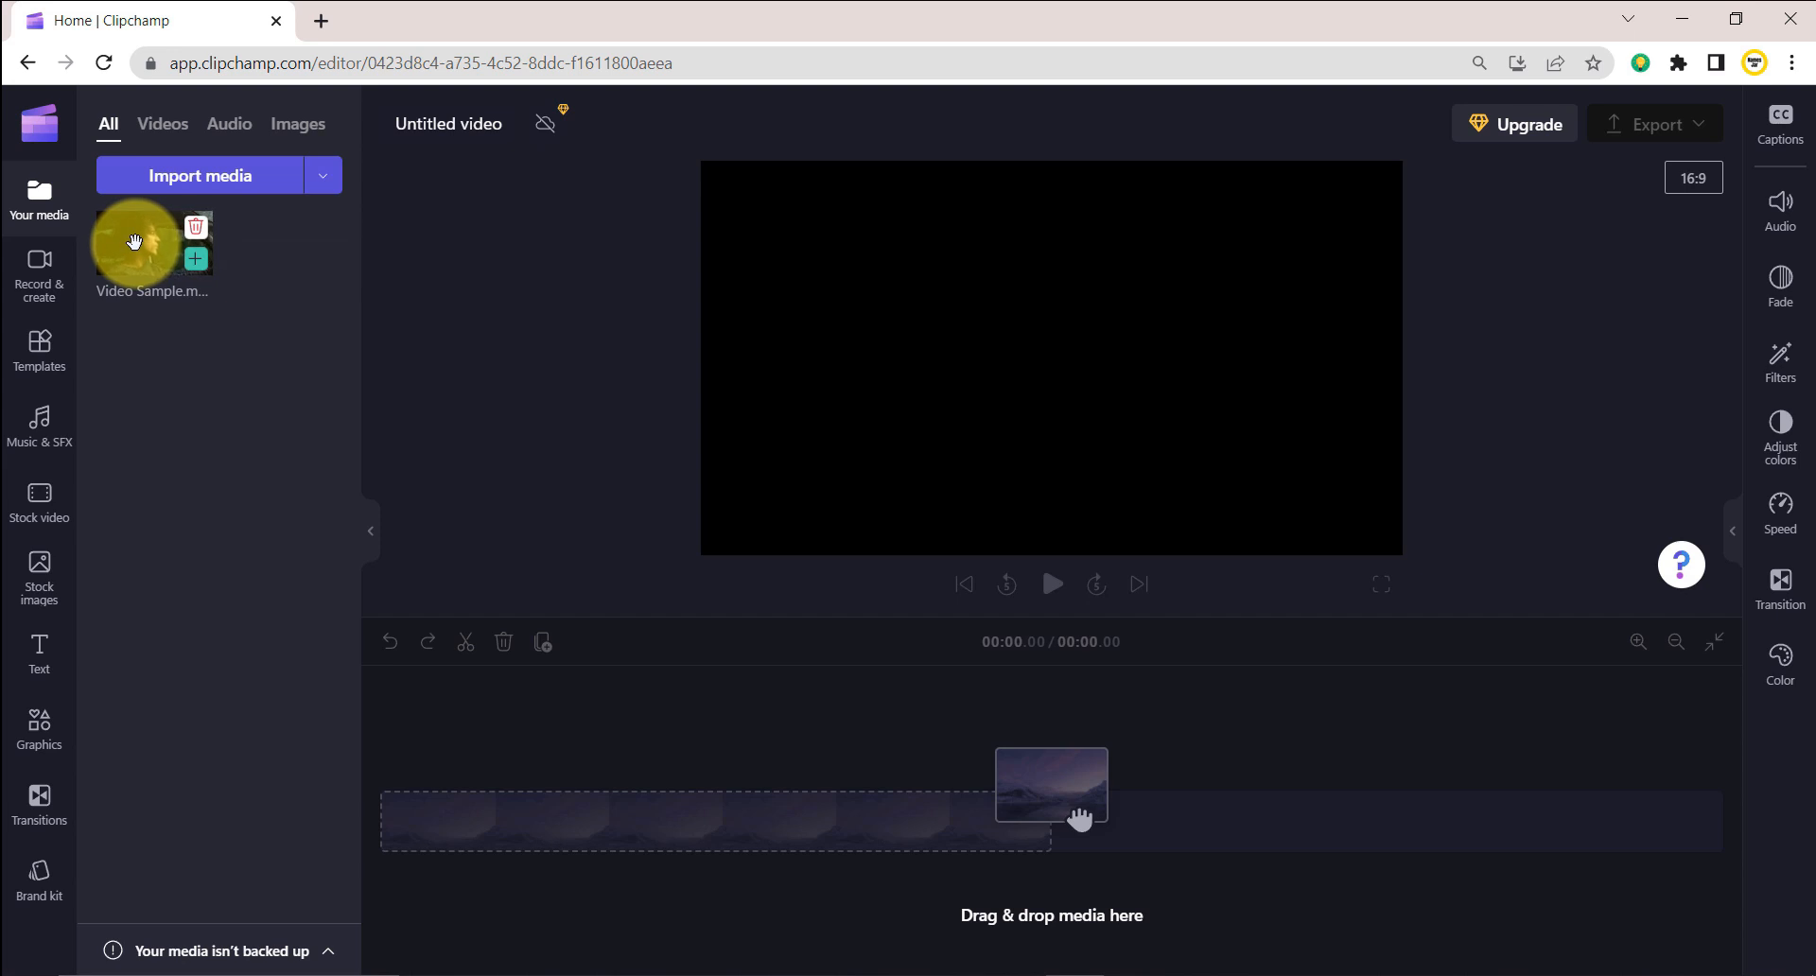
- Drag the Video Sample clip from Your media onto the timeline
left_click_drag(135, 243, 466, 649)
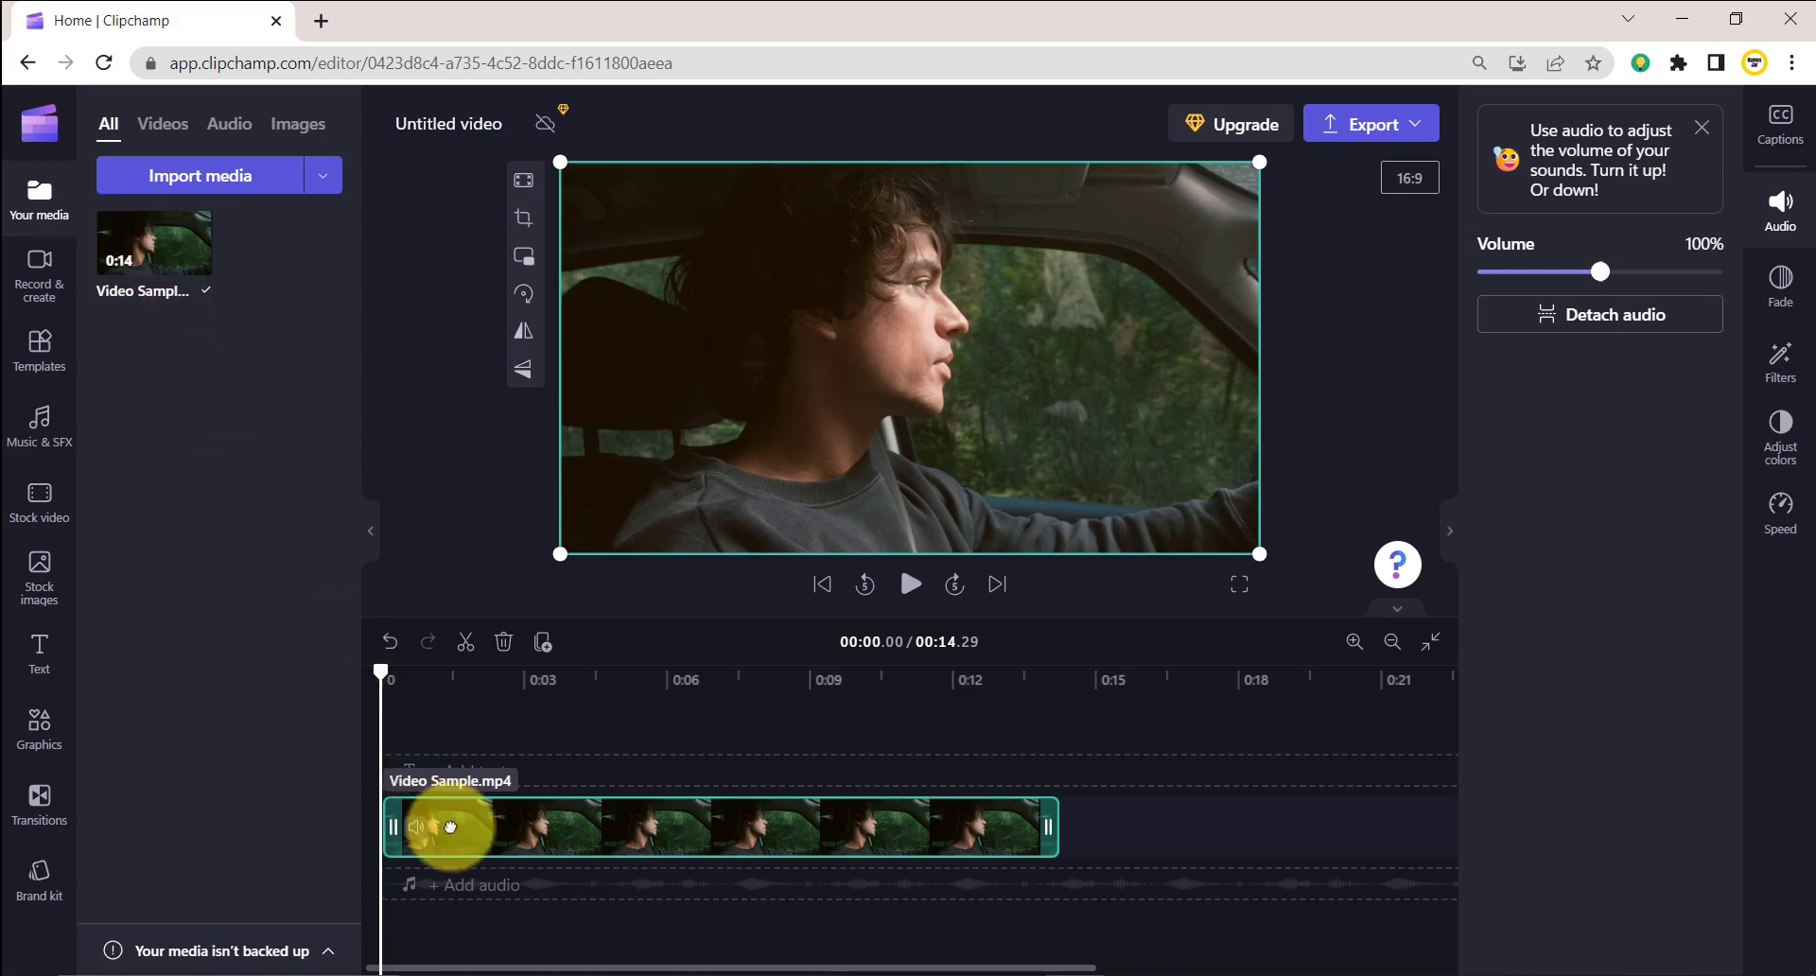
mouse_move(620, 765)
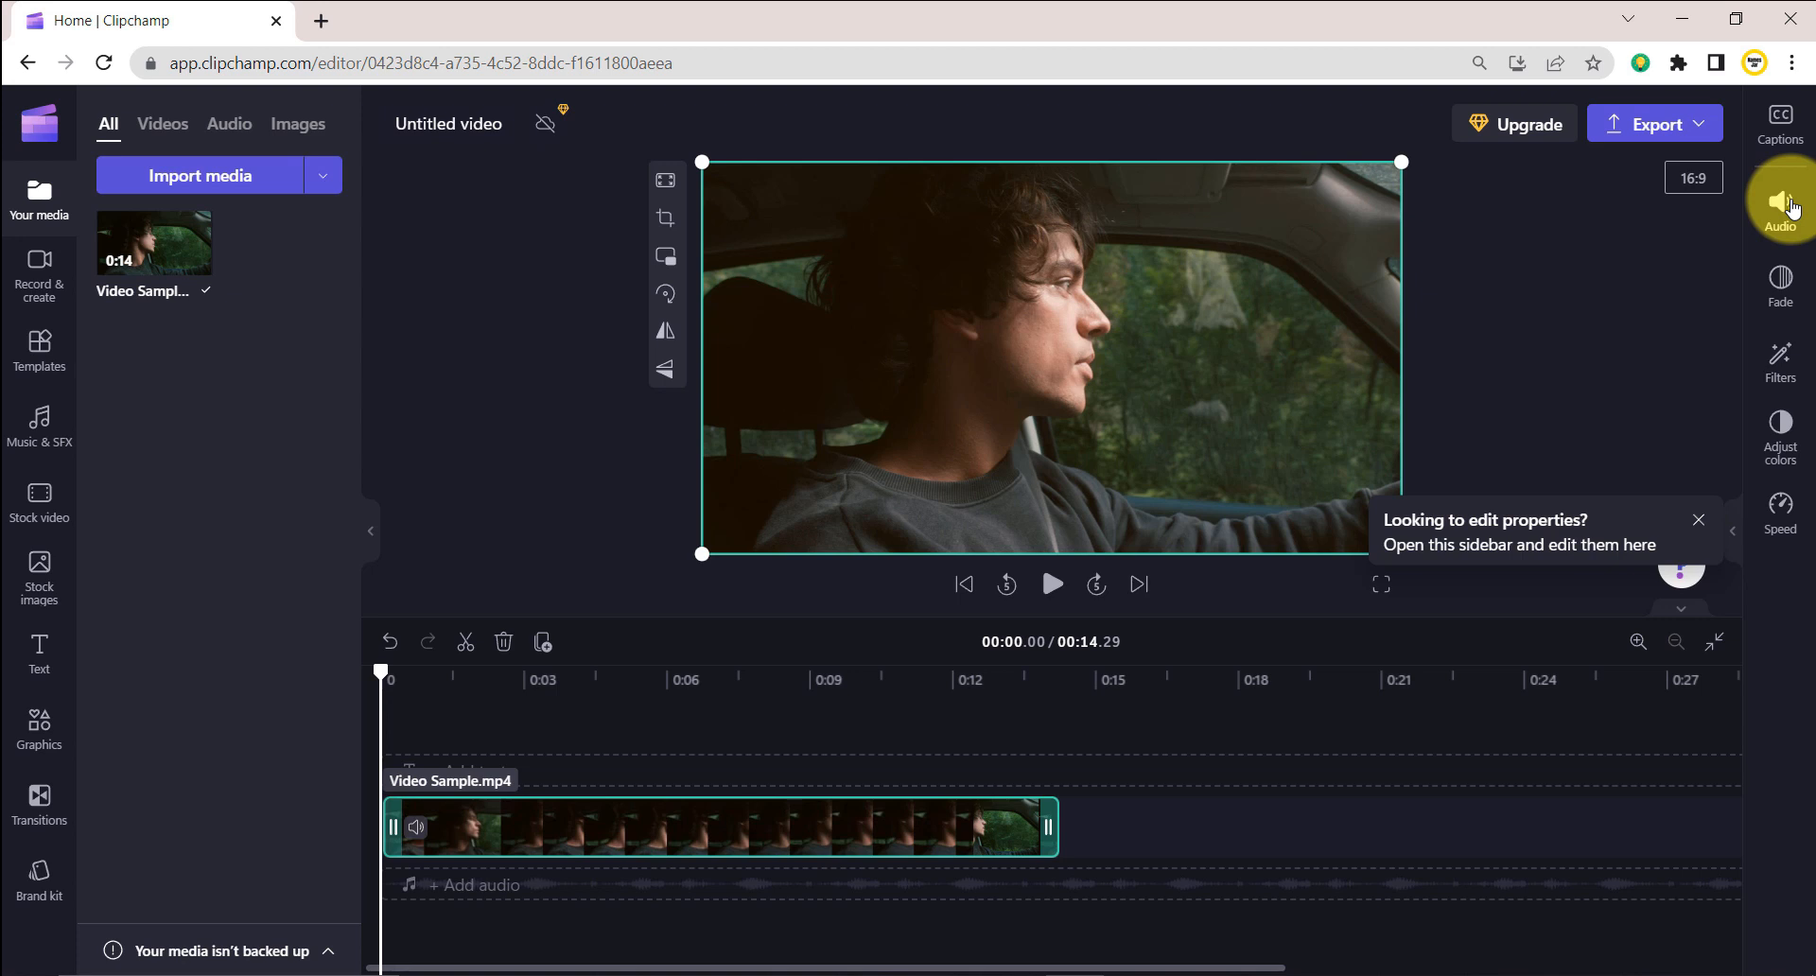
- Detach the clip's audio into its own '(Audio) Video Sample' track
left_click(1780, 198)
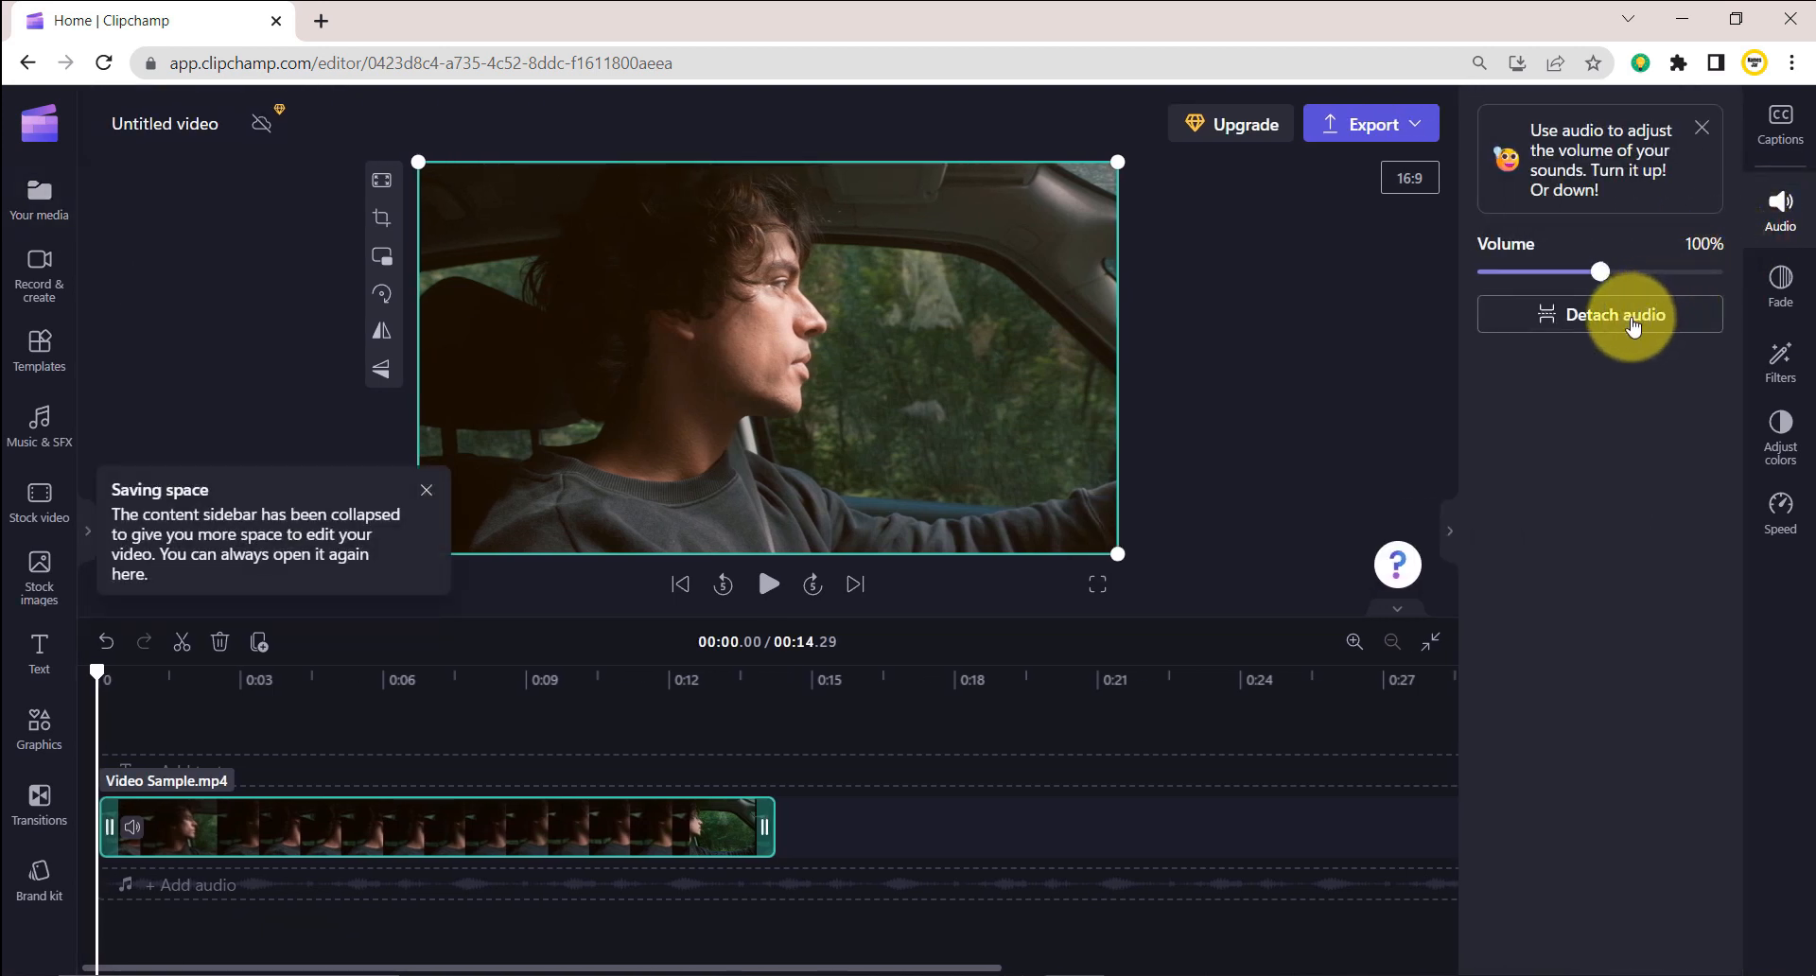
left_click(1616, 314)
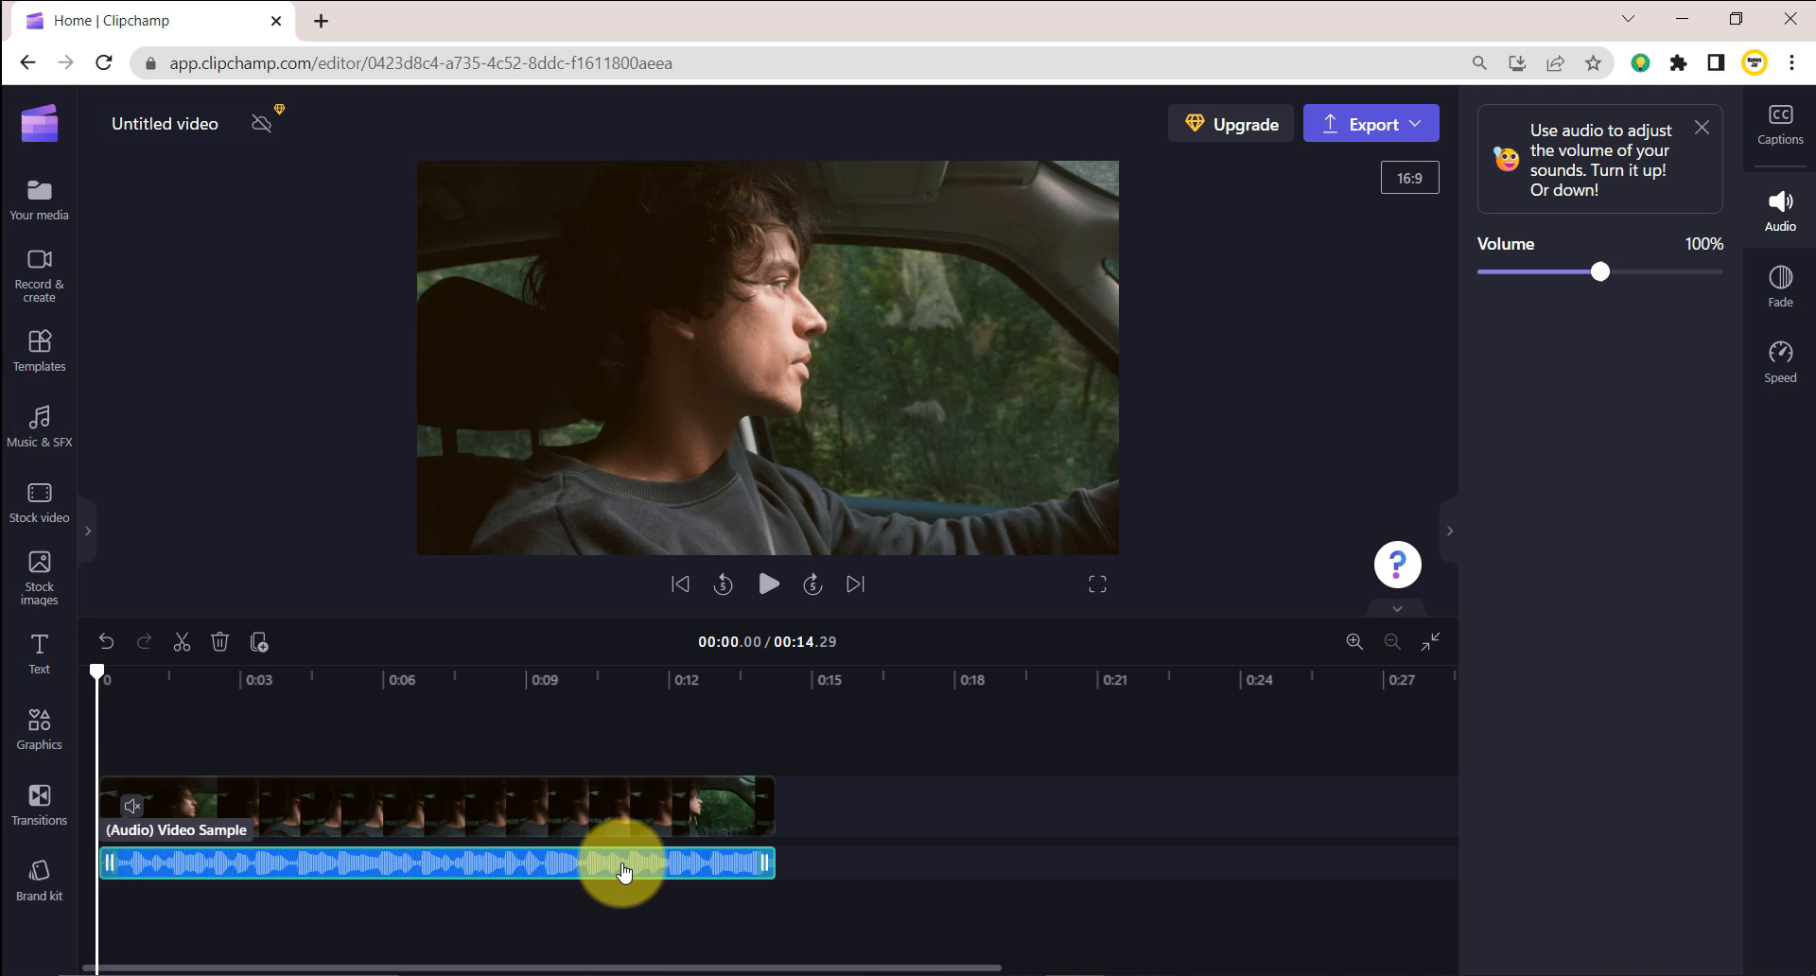
- Delete the detached '(Audio) Video Sample' track, leaving the muted clip
right_click(625, 872)
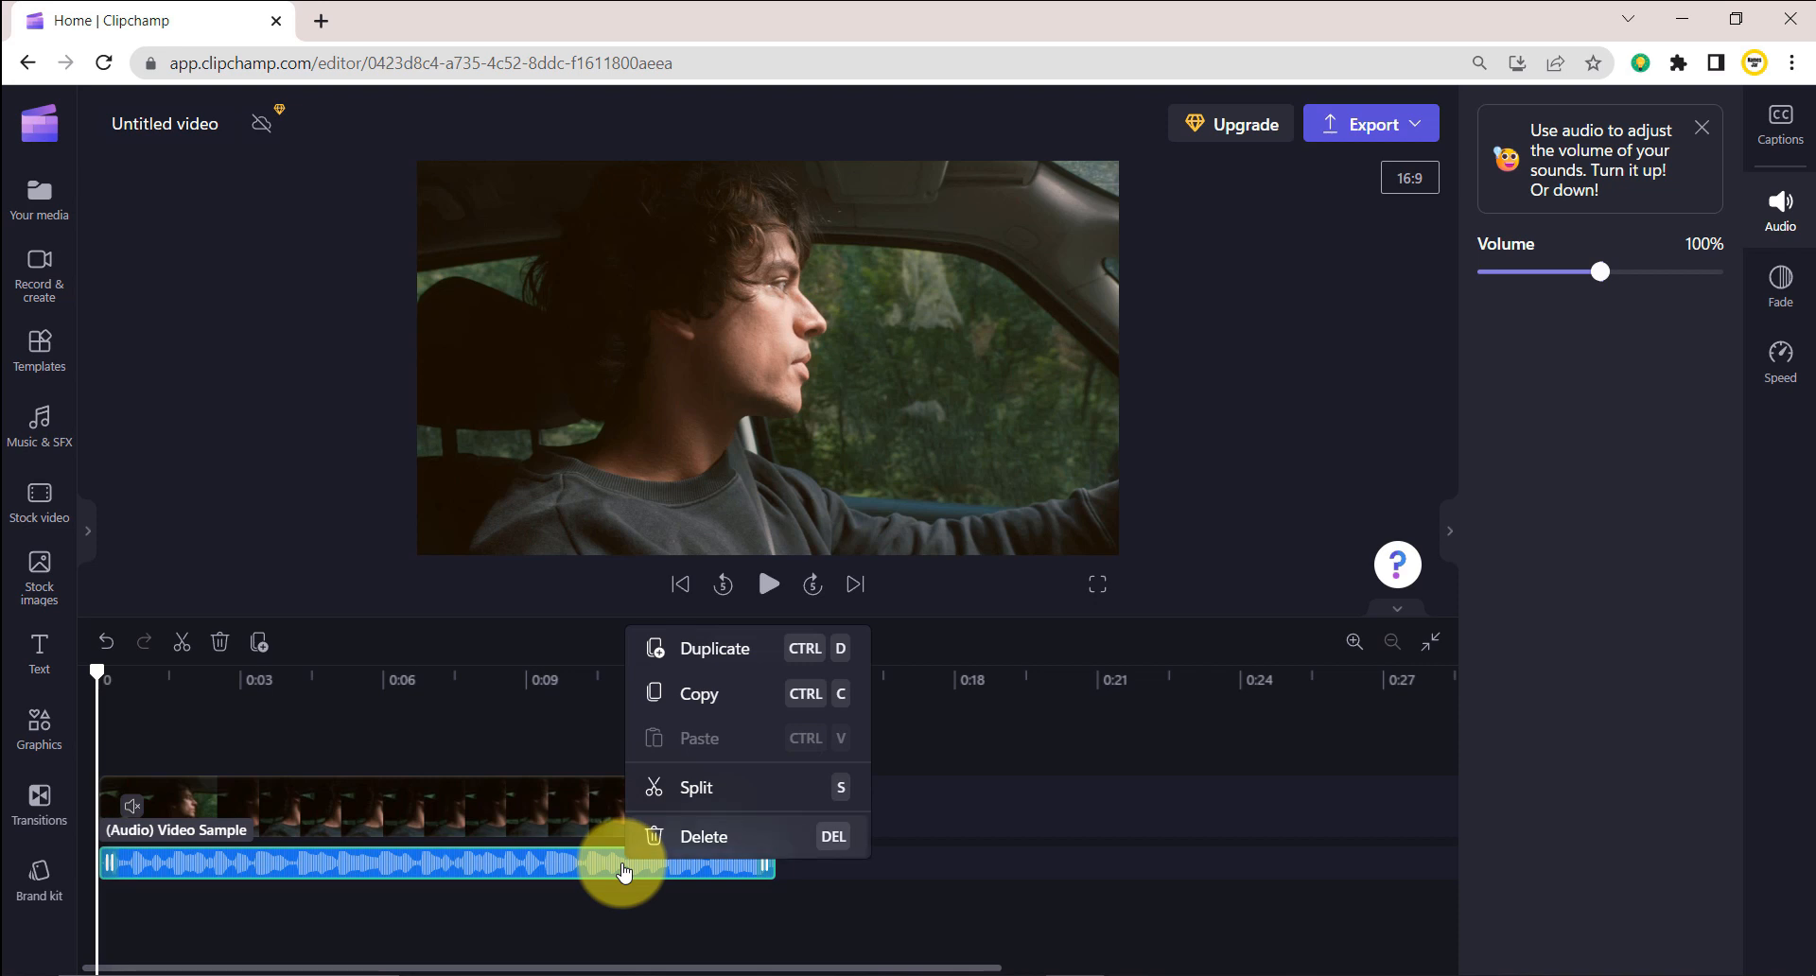
mouse_move(711, 840)
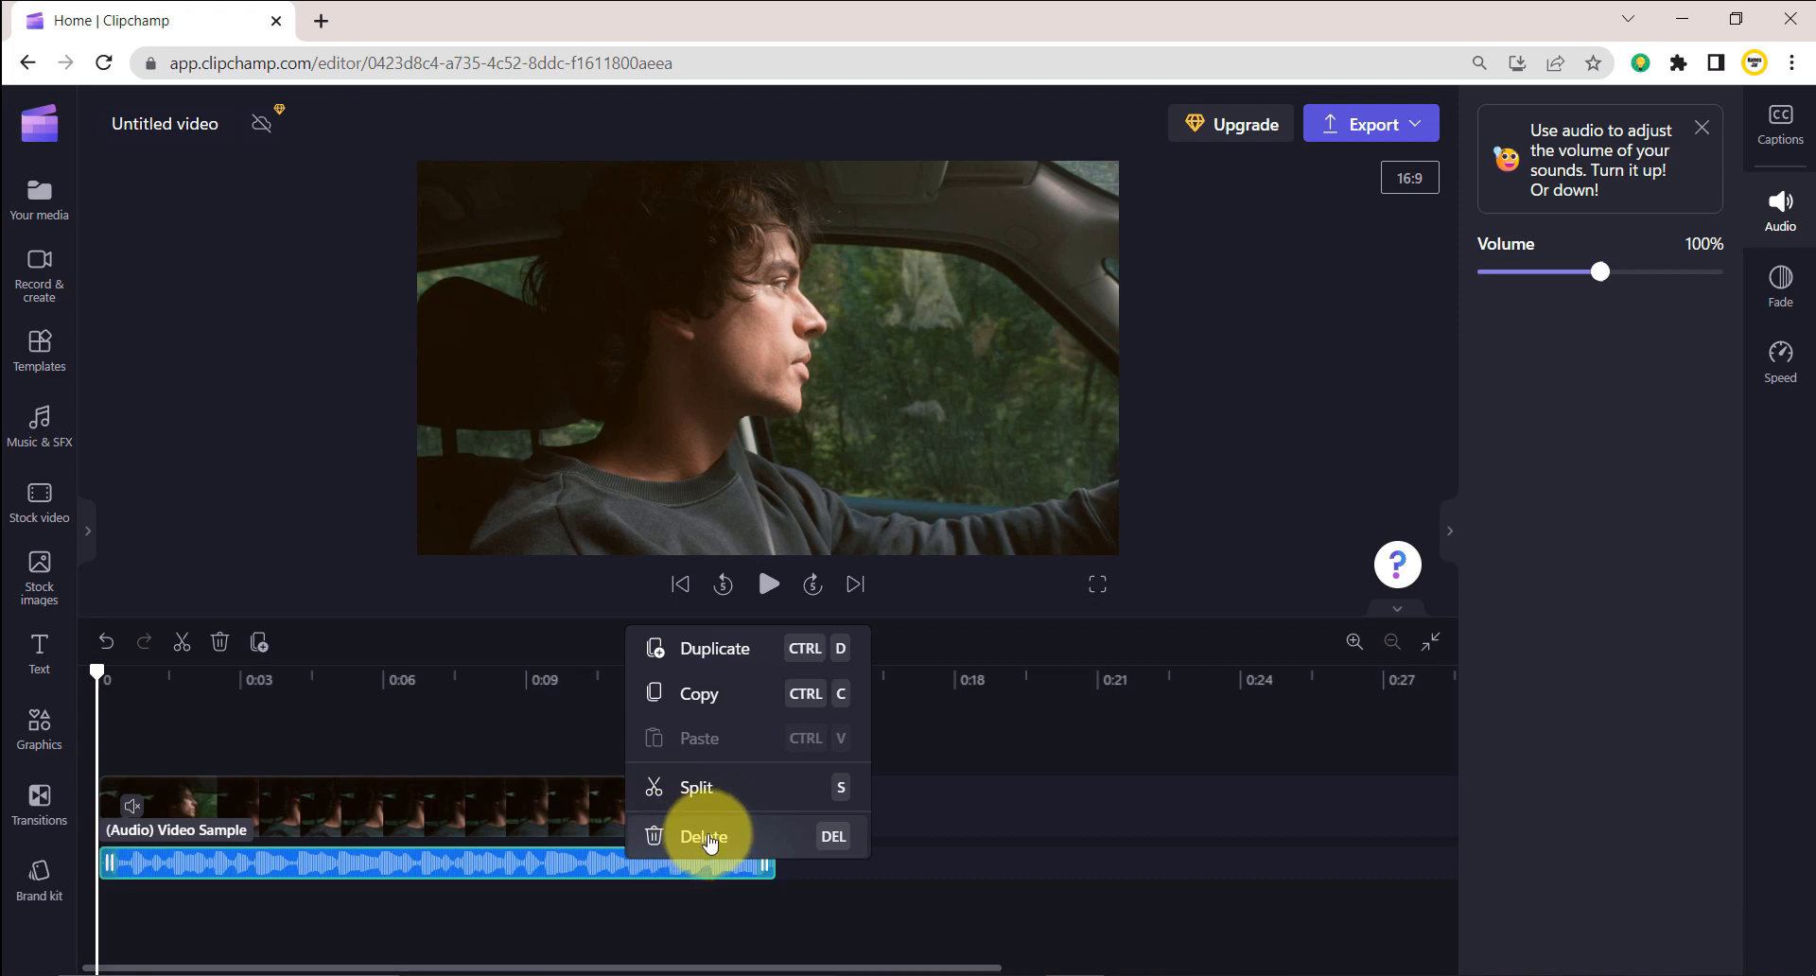
left_click(710, 836)
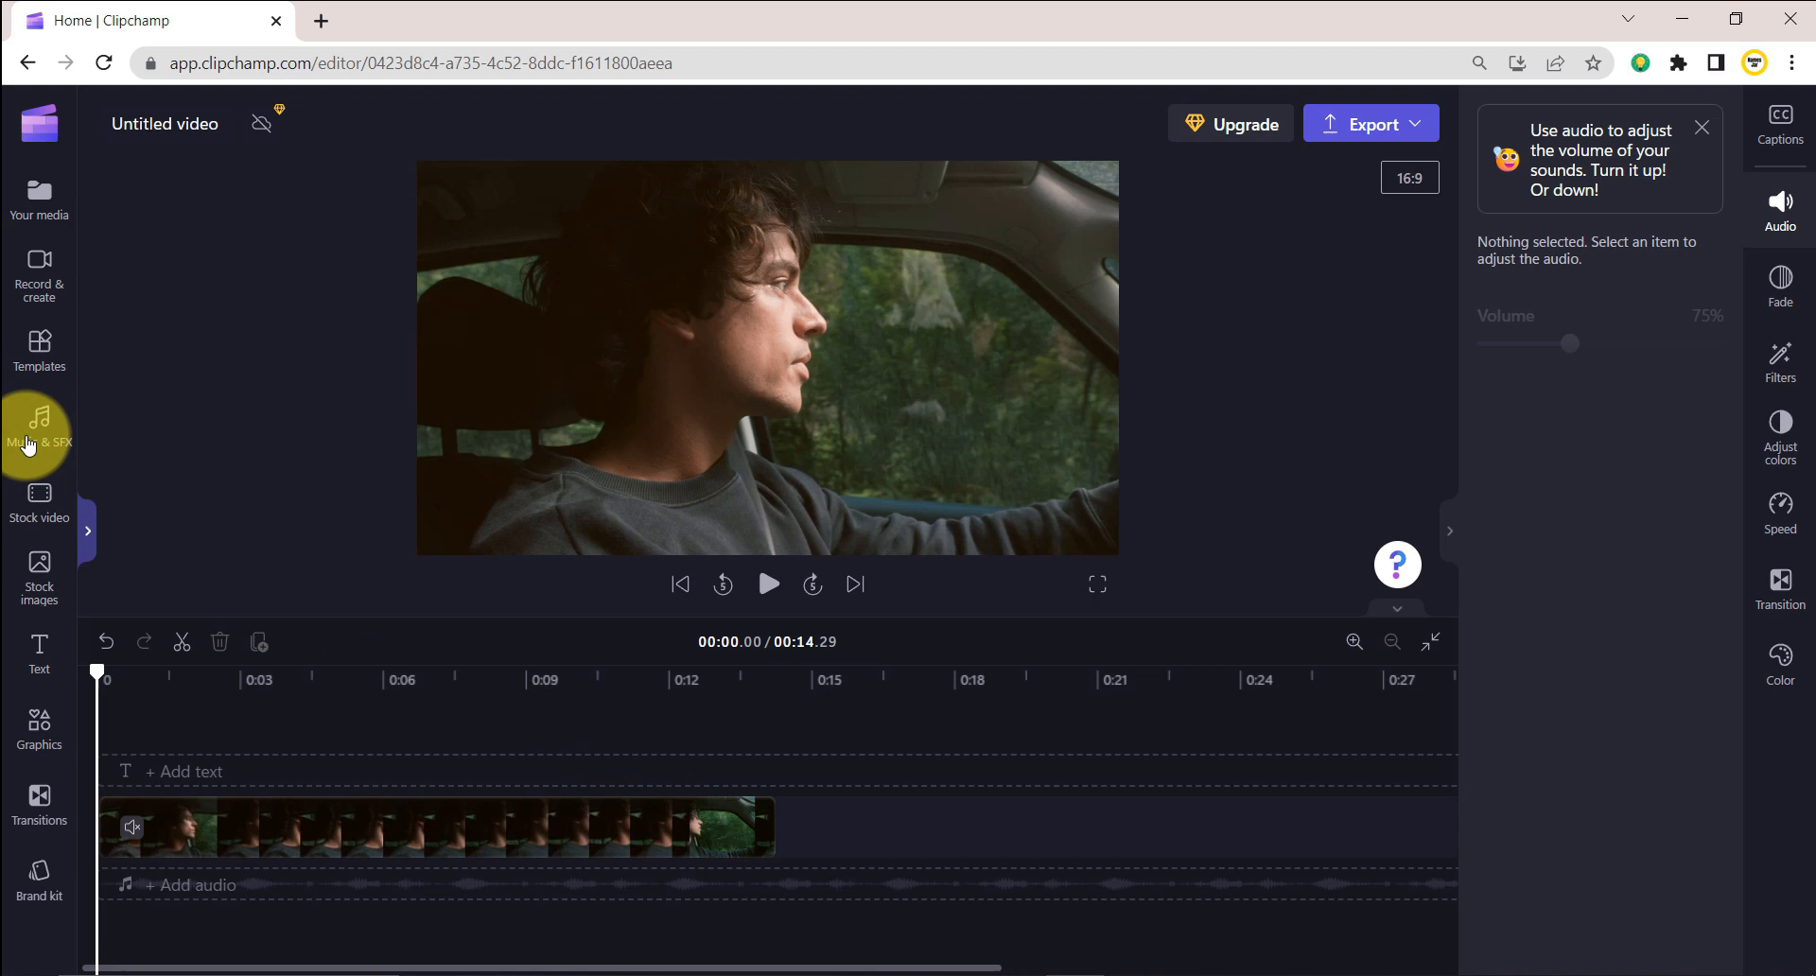
- Browse the Music & SFX library's free tracks looking for 'A Day To Remember'
left_click(37, 430)
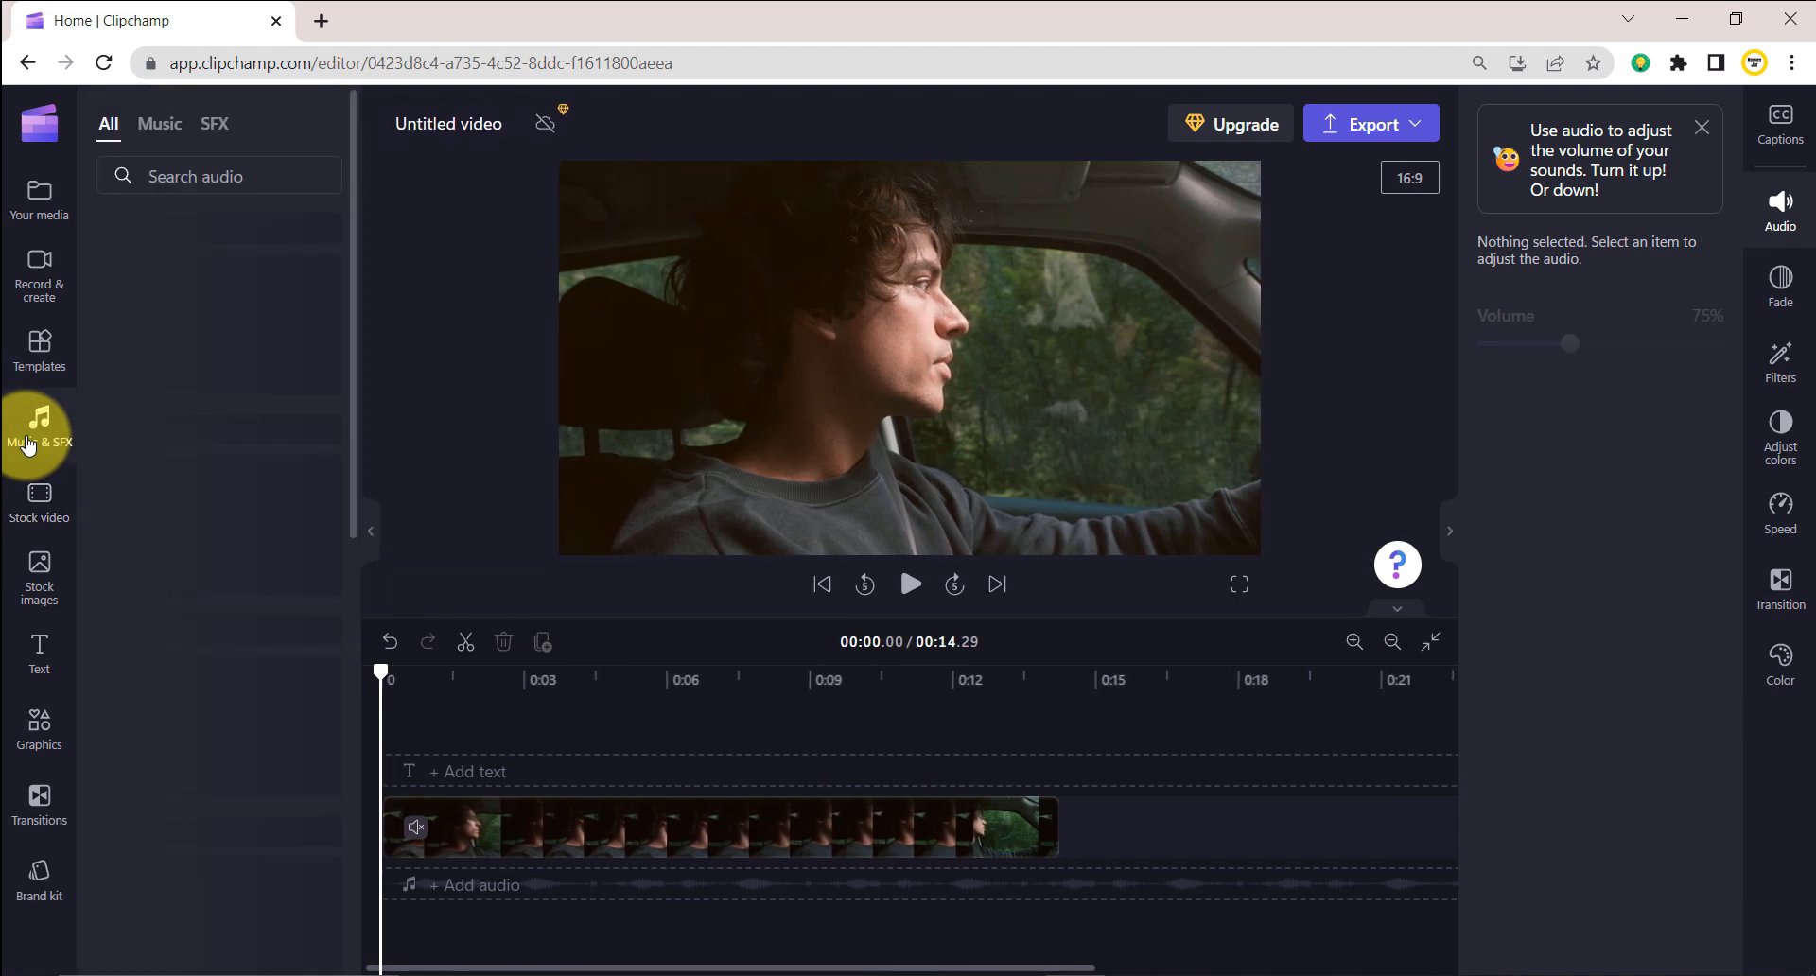
left_click(38, 441)
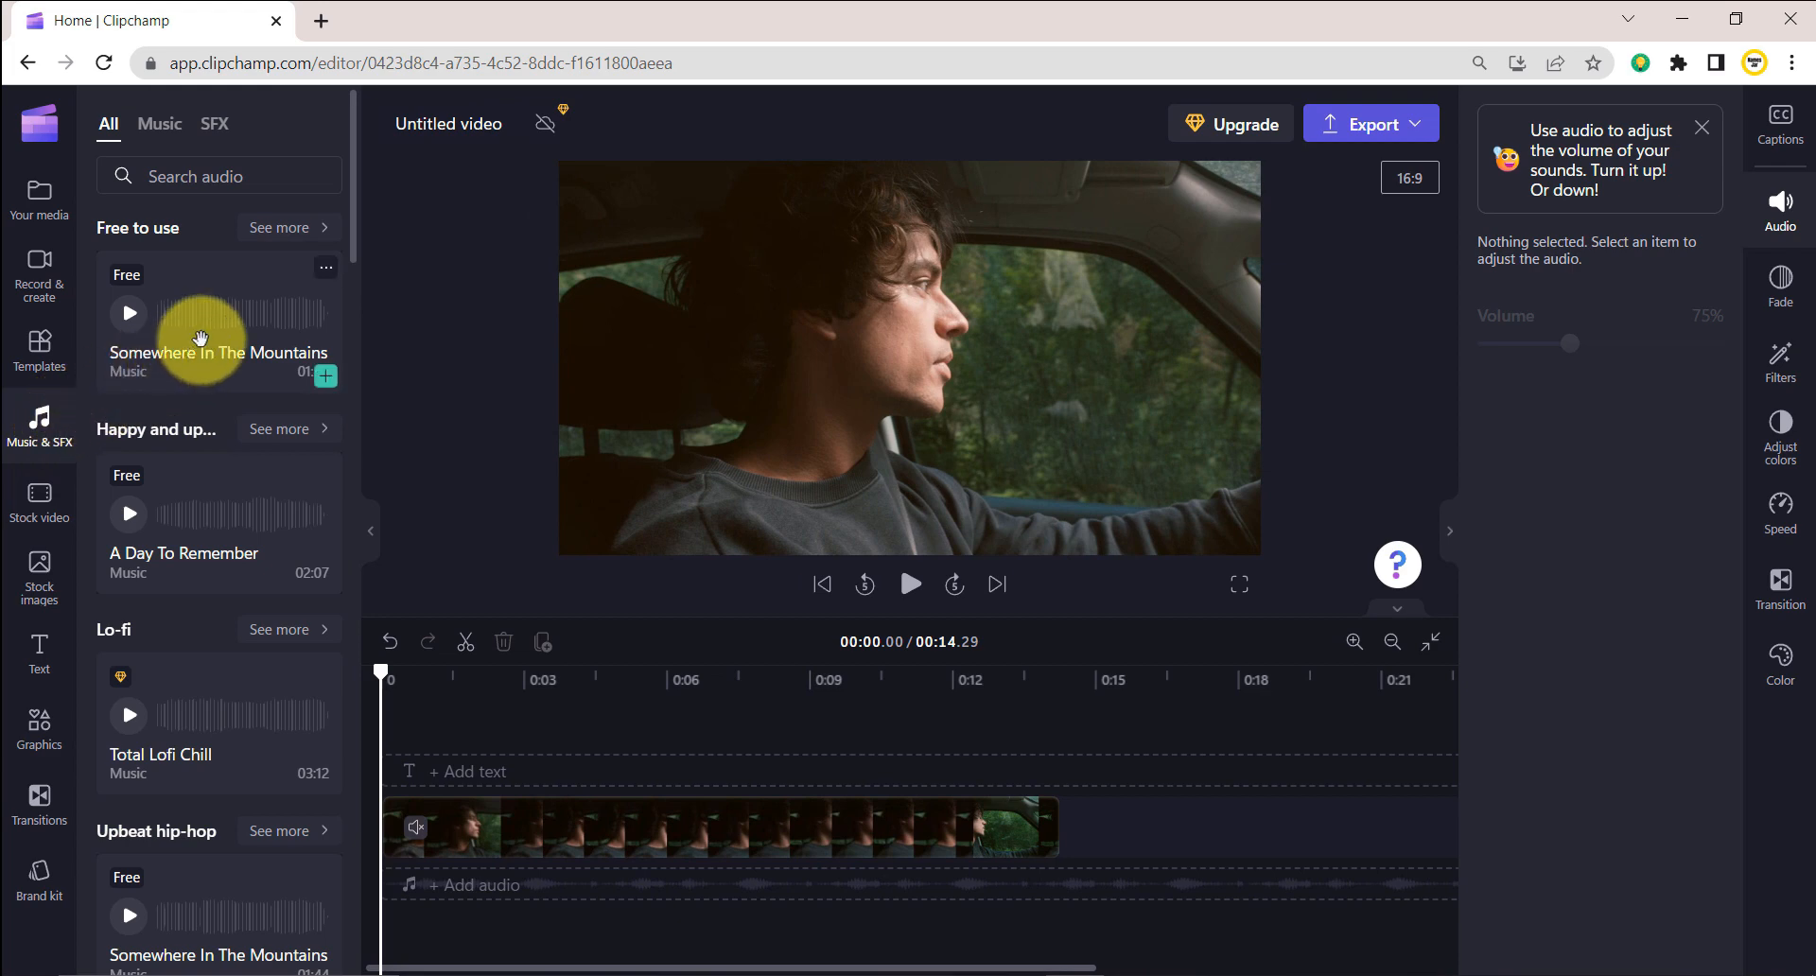
mouse_move(306, 482)
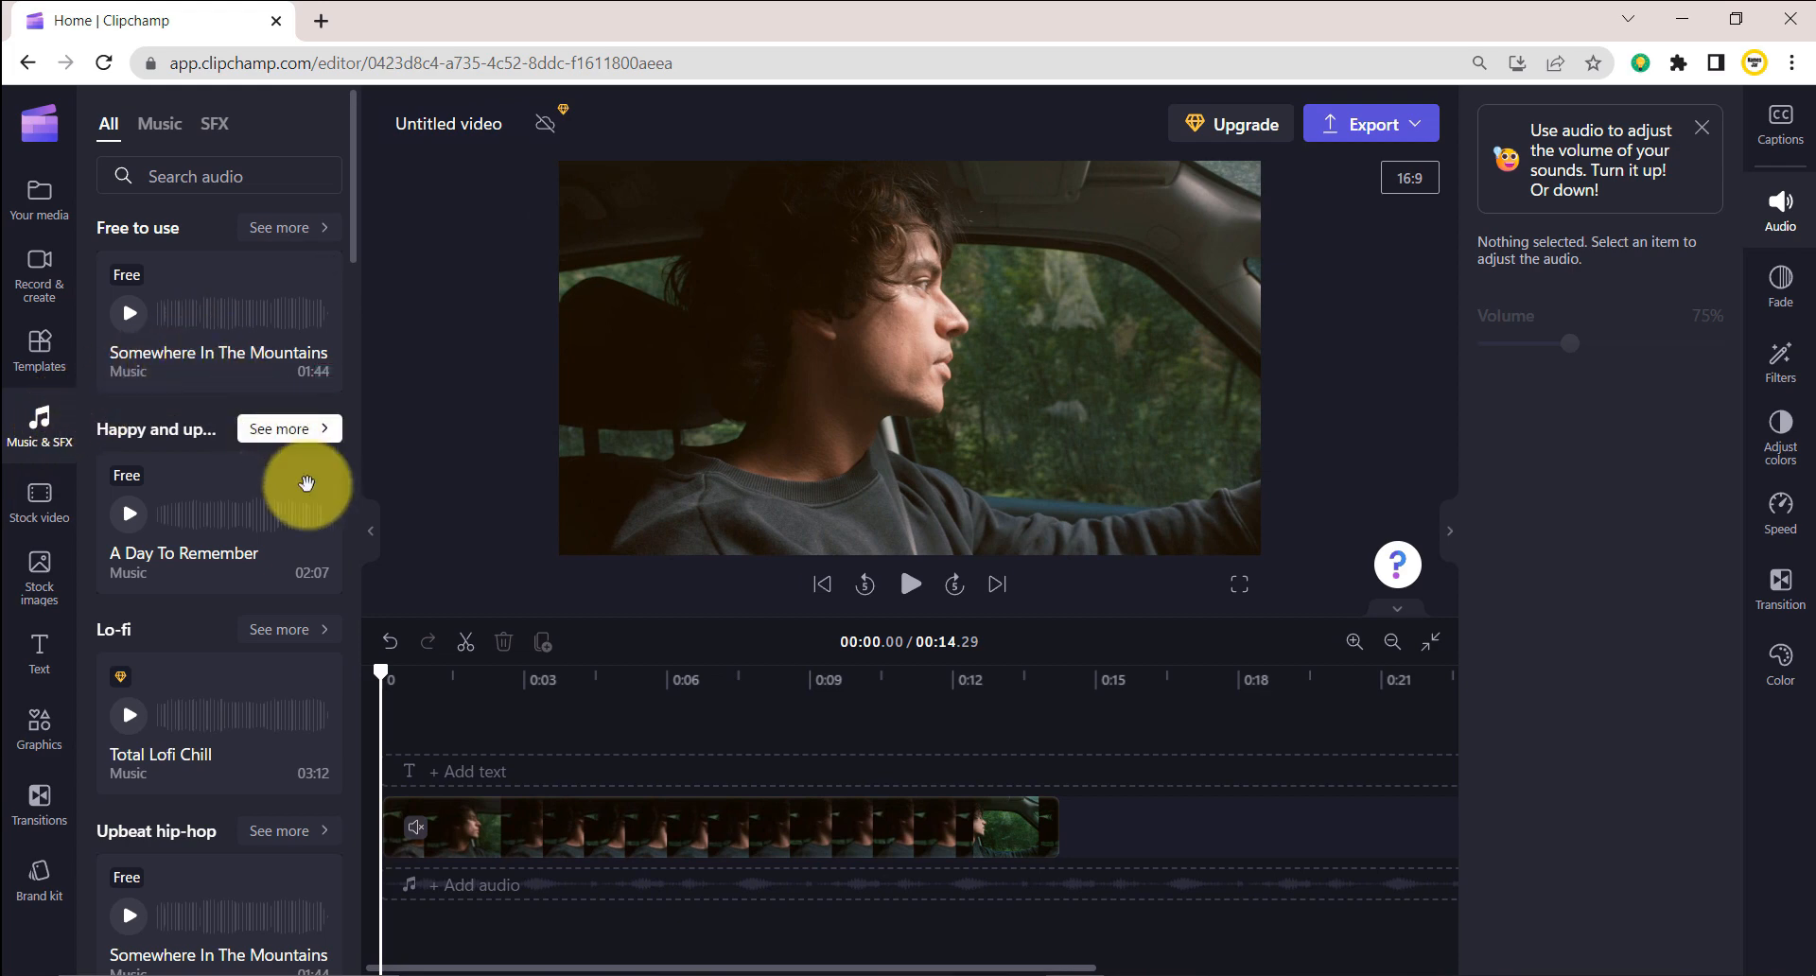
mouse_move(350, 546)
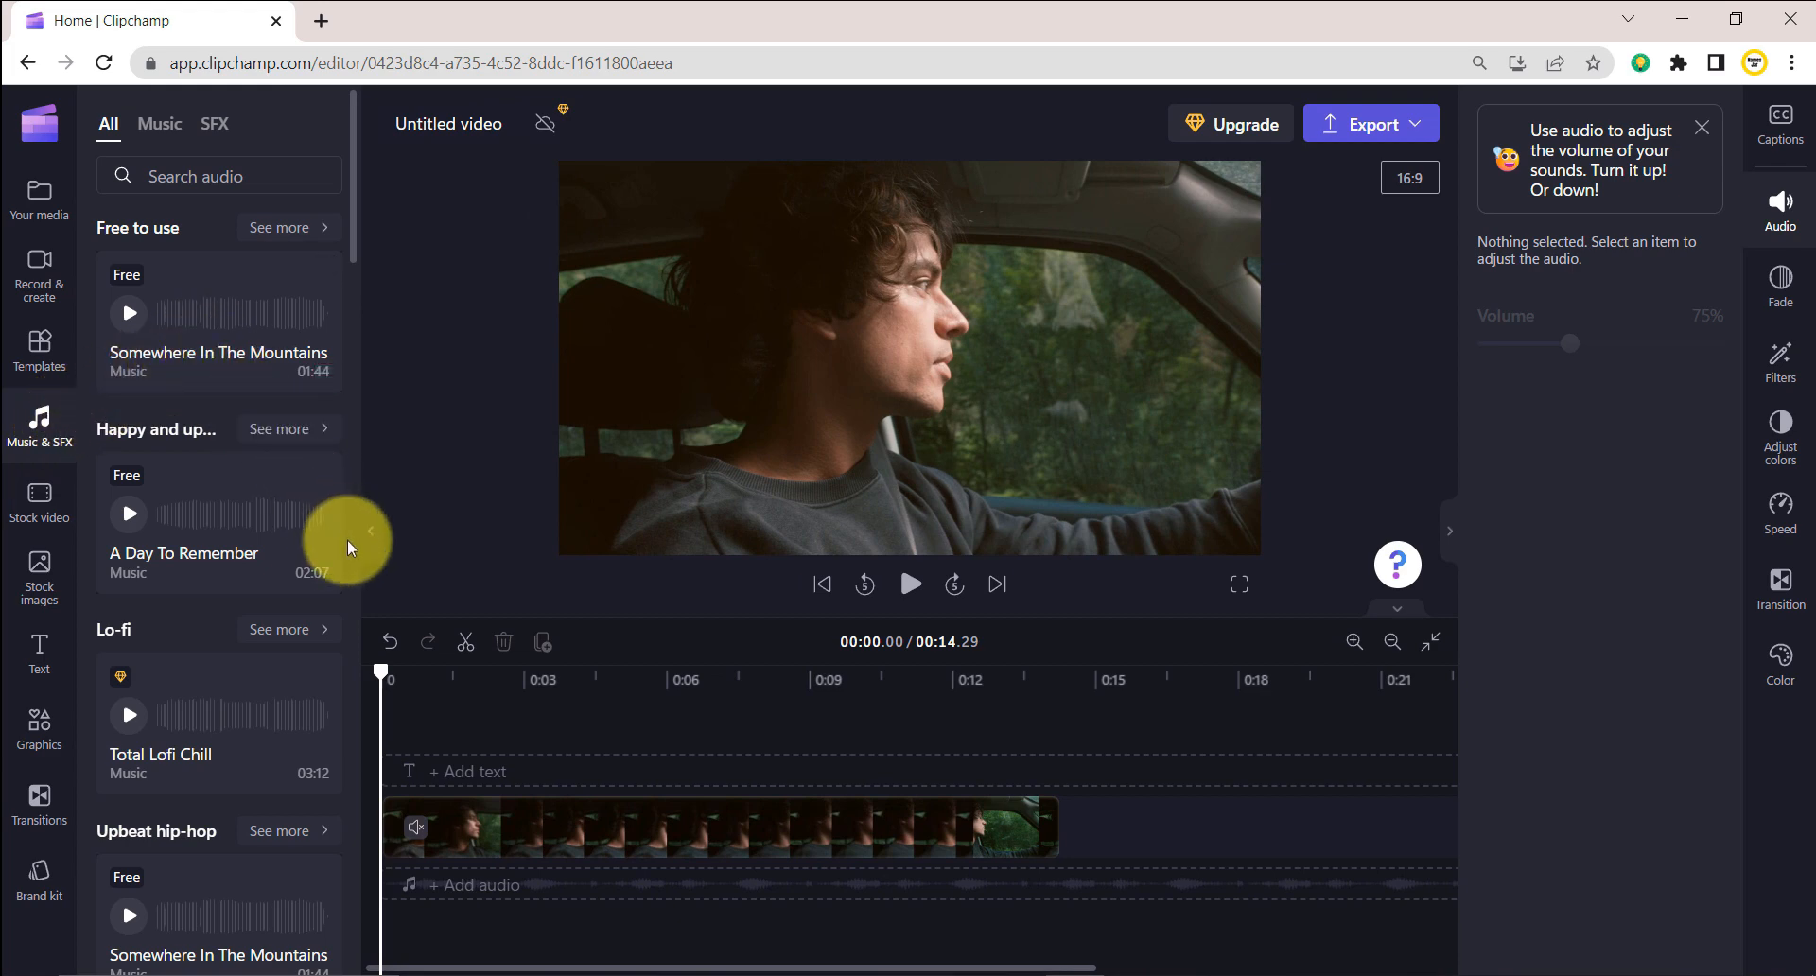
scroll("down", 3)
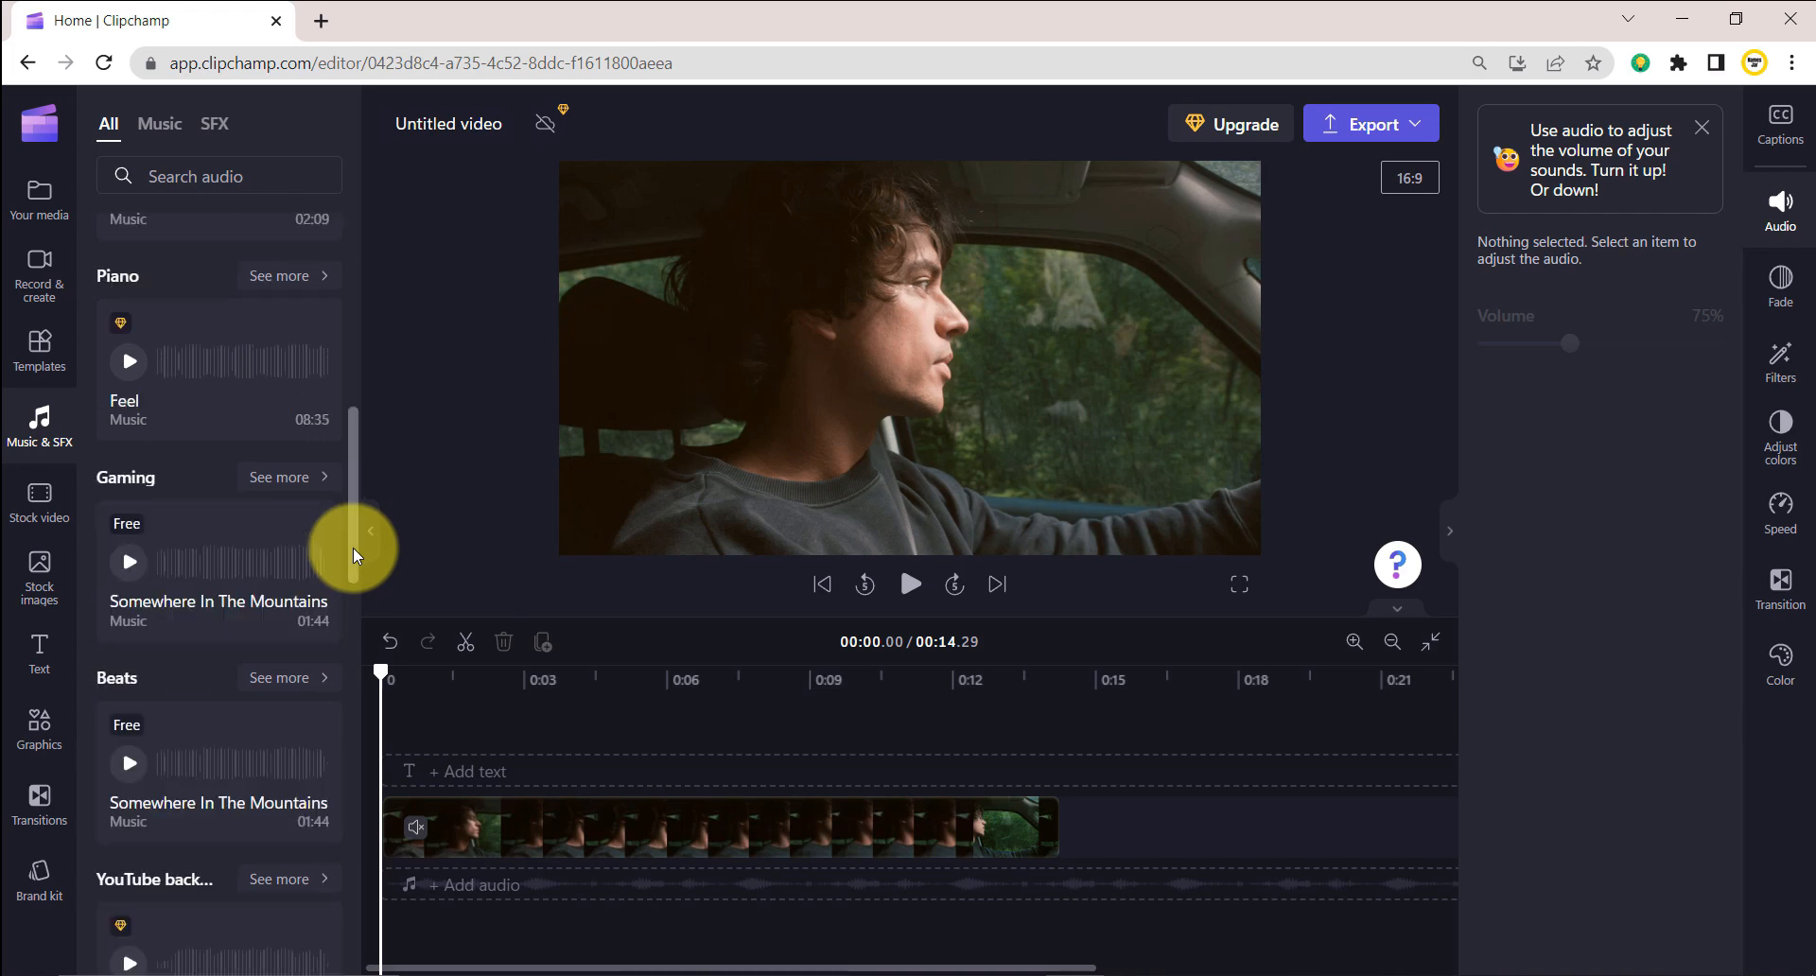
scroll("down", 3)
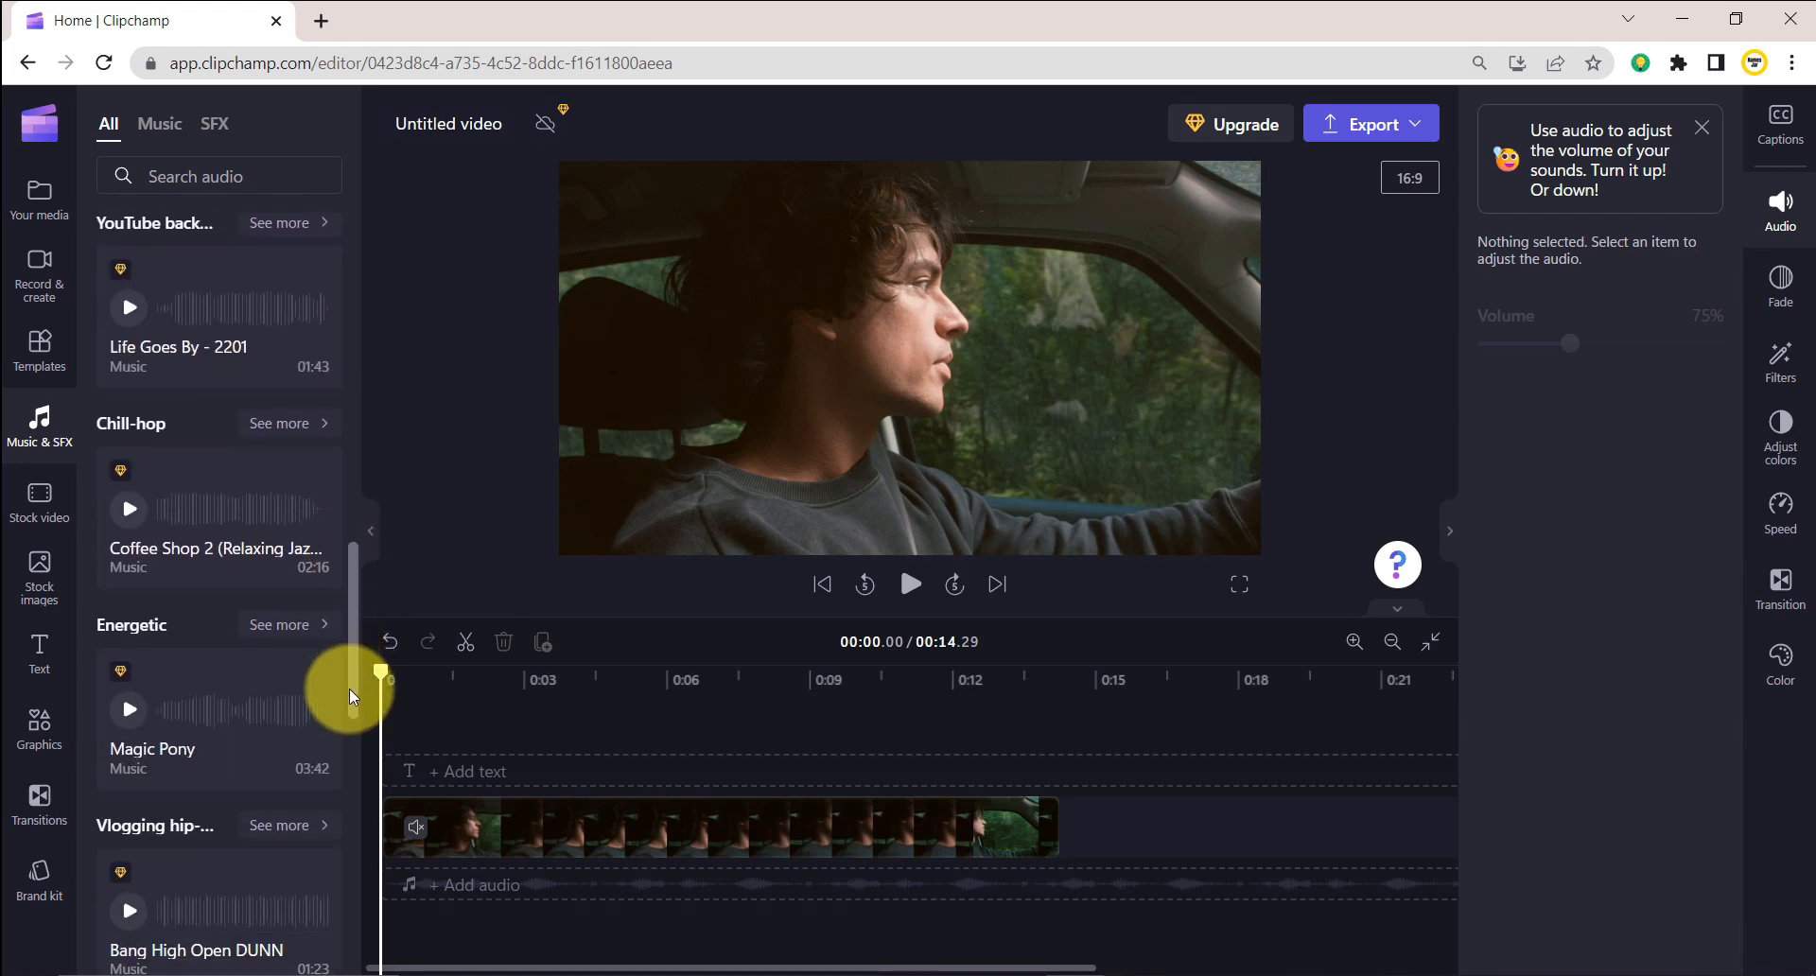
scroll("down", 3)
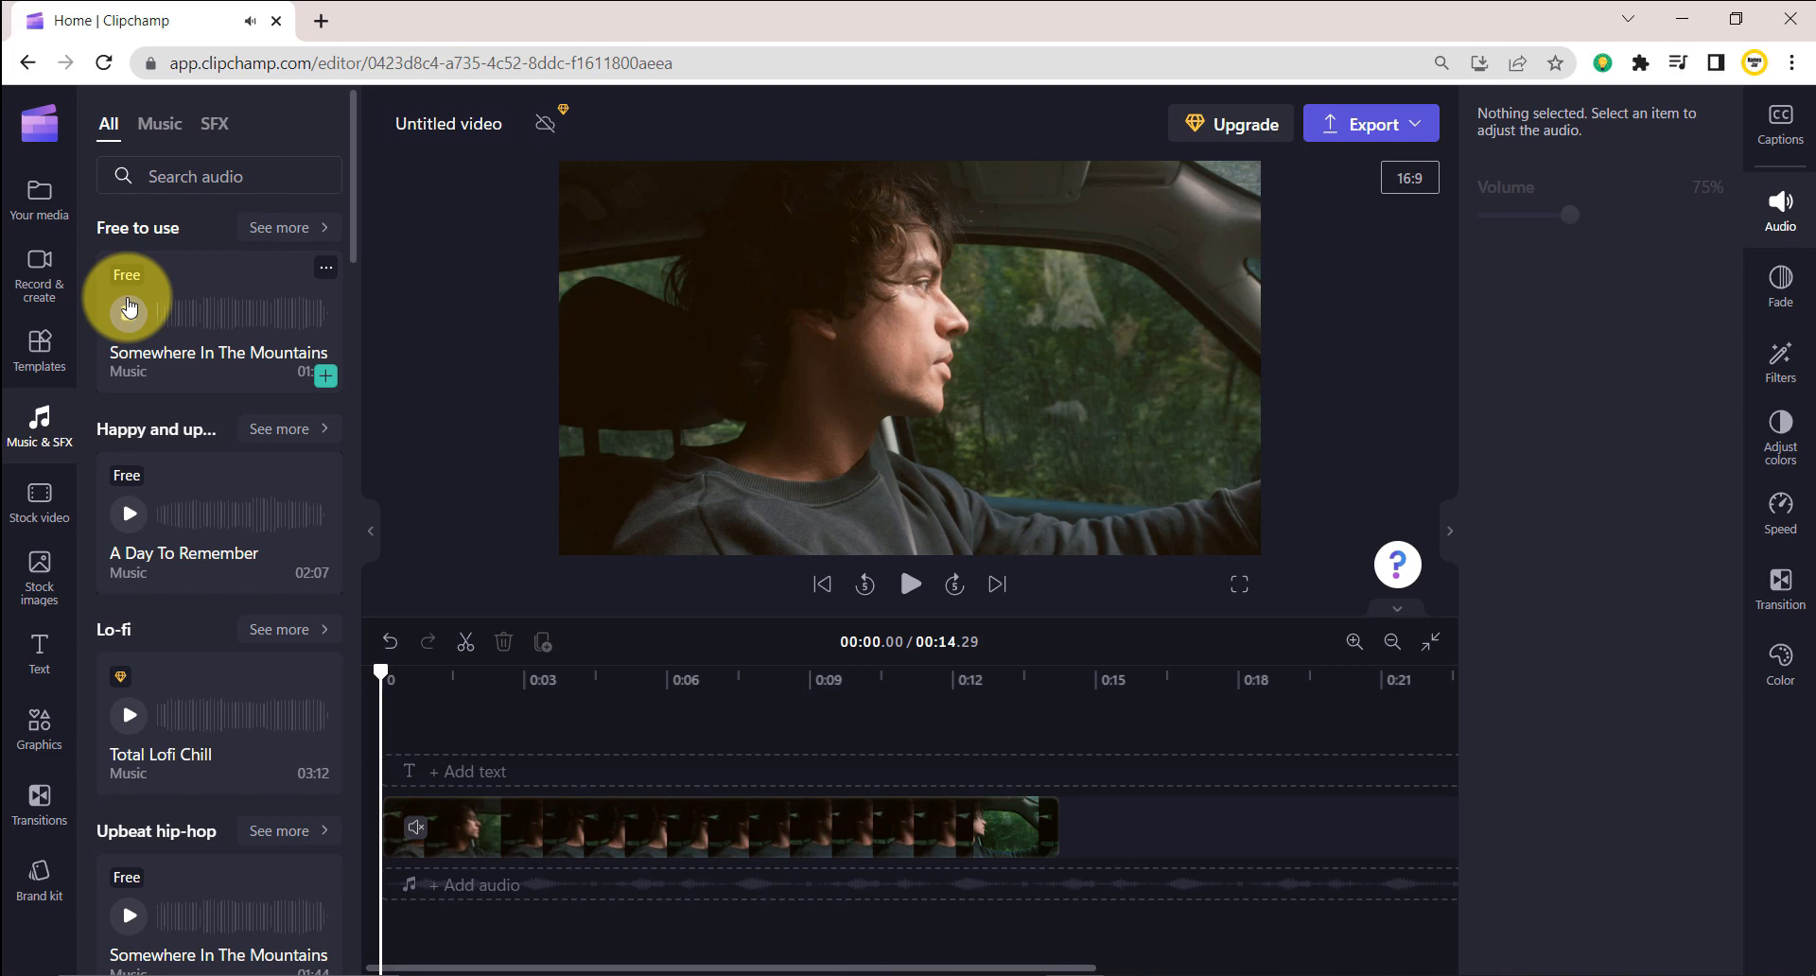
mouse_move(128, 520)
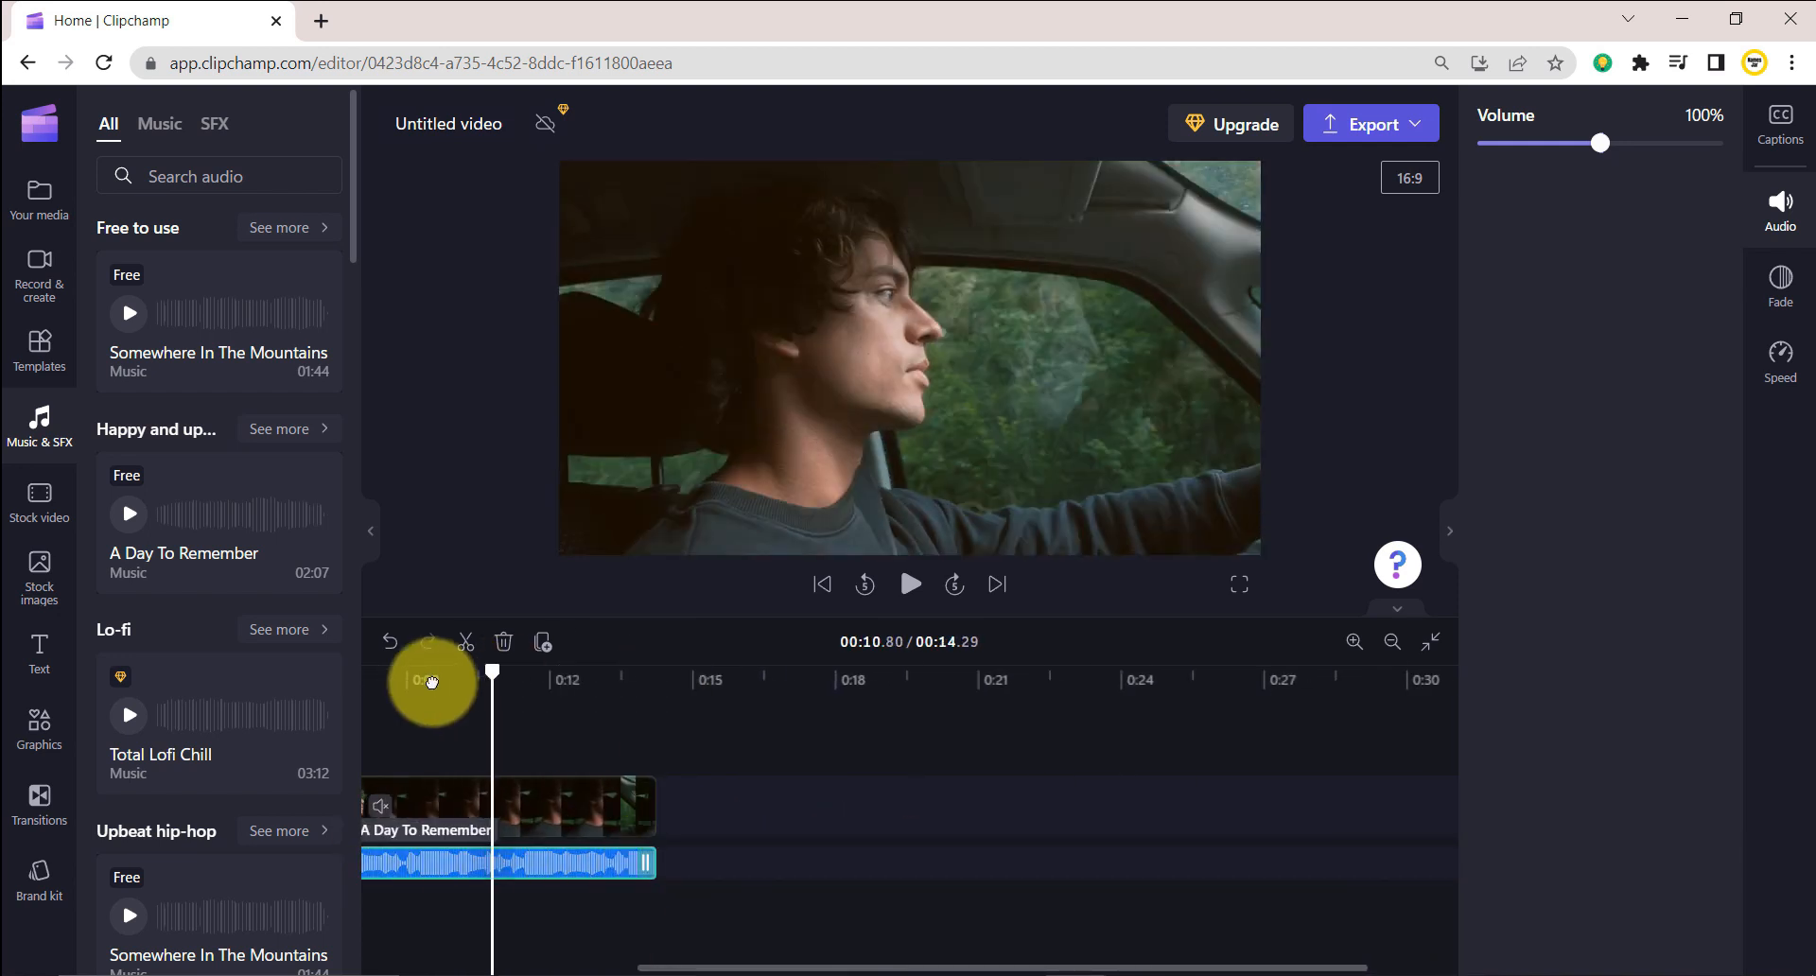
- Collapse the Music & SFX side panel to widen the preview and timeline
left_click(910, 585)
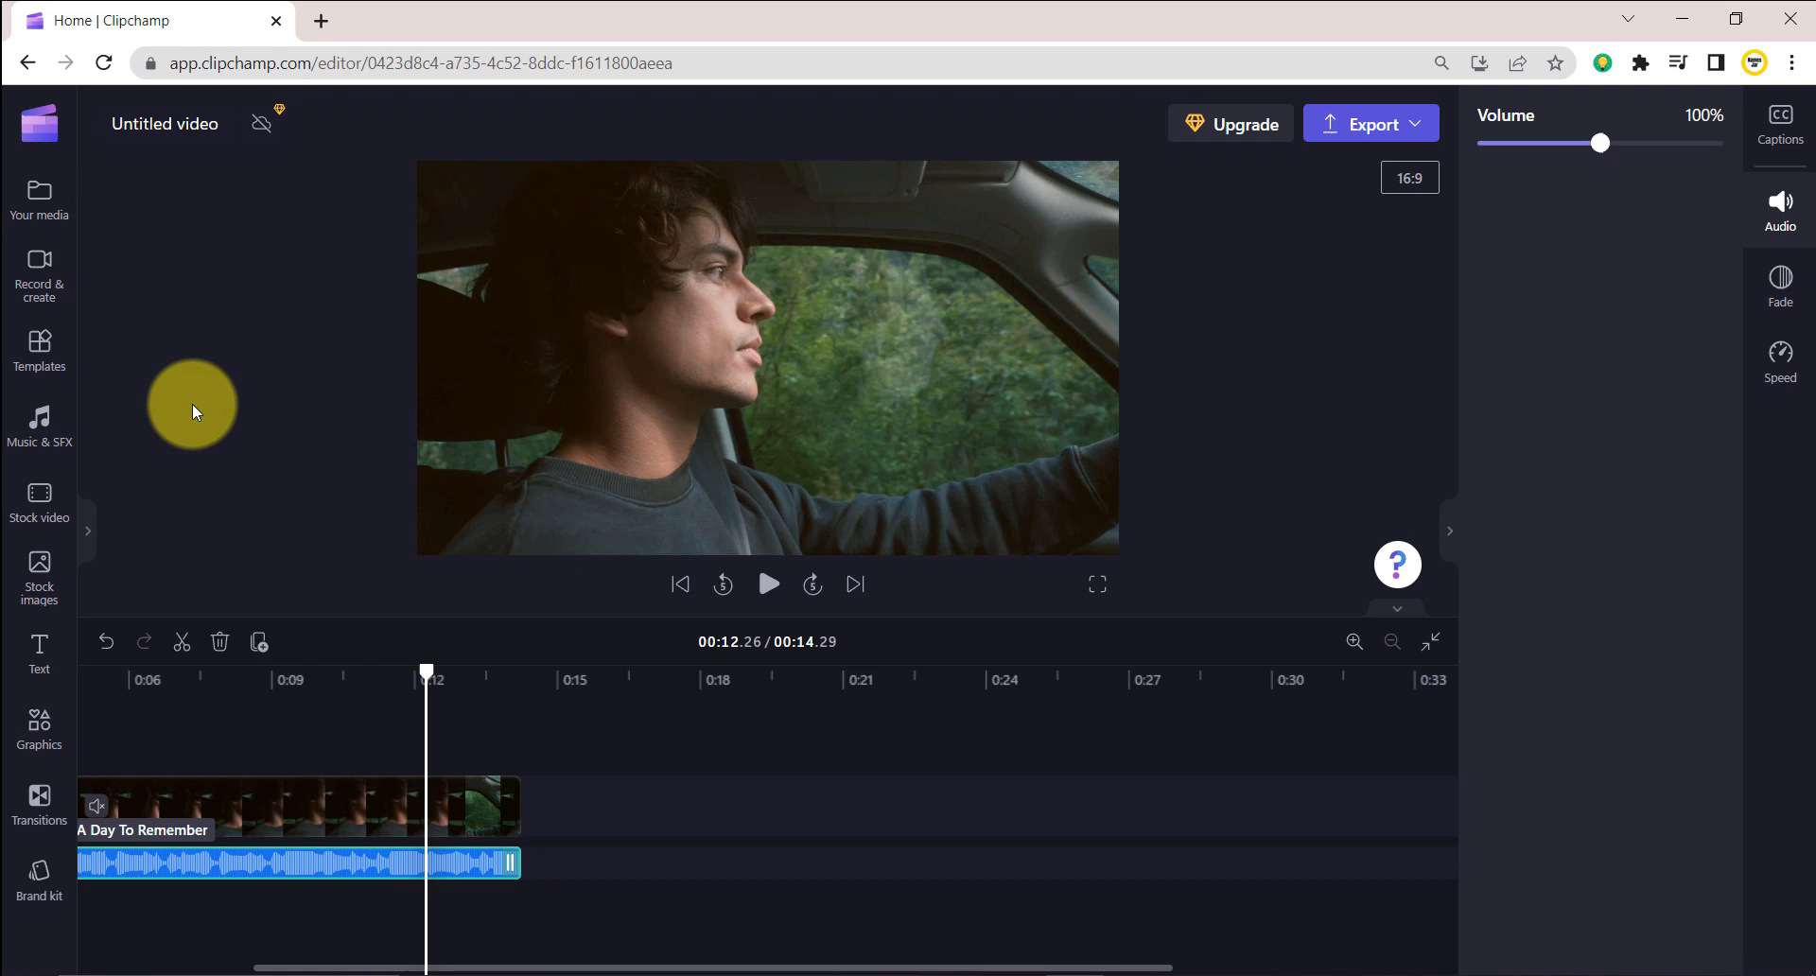
- Start a Text to speech voiceover, checking pitch options and keeping the Jenny voice
left_click(40, 275)
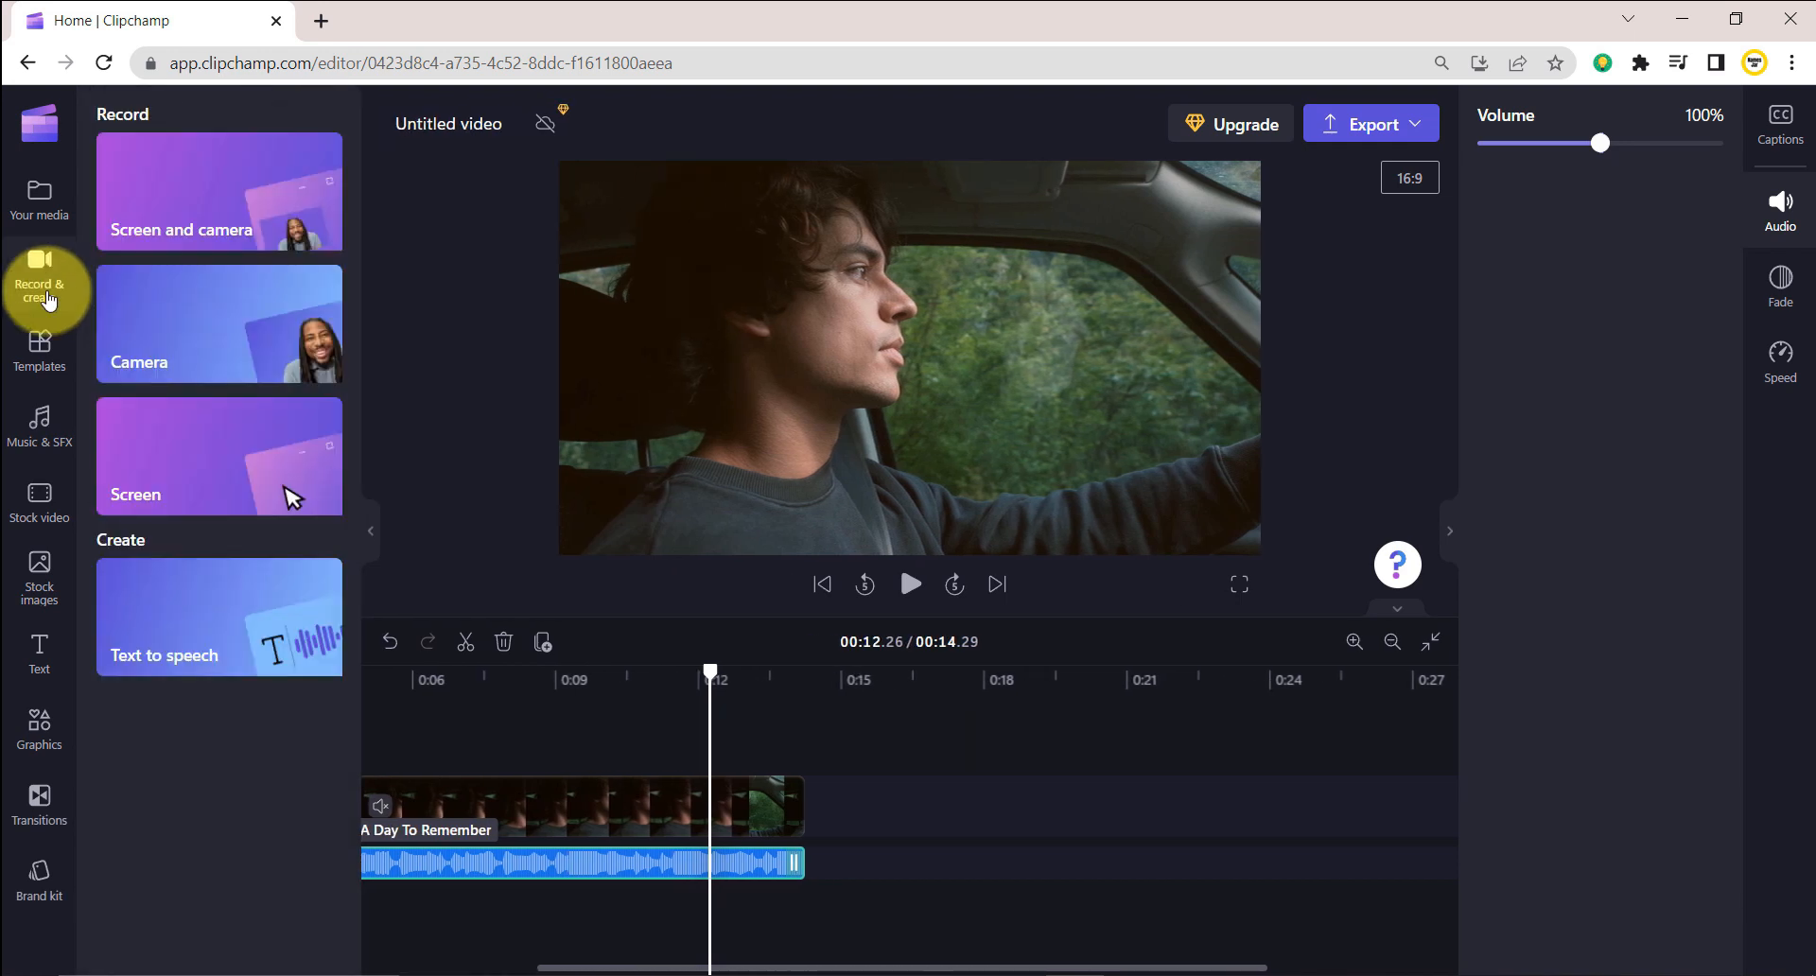
mouse_move(111, 484)
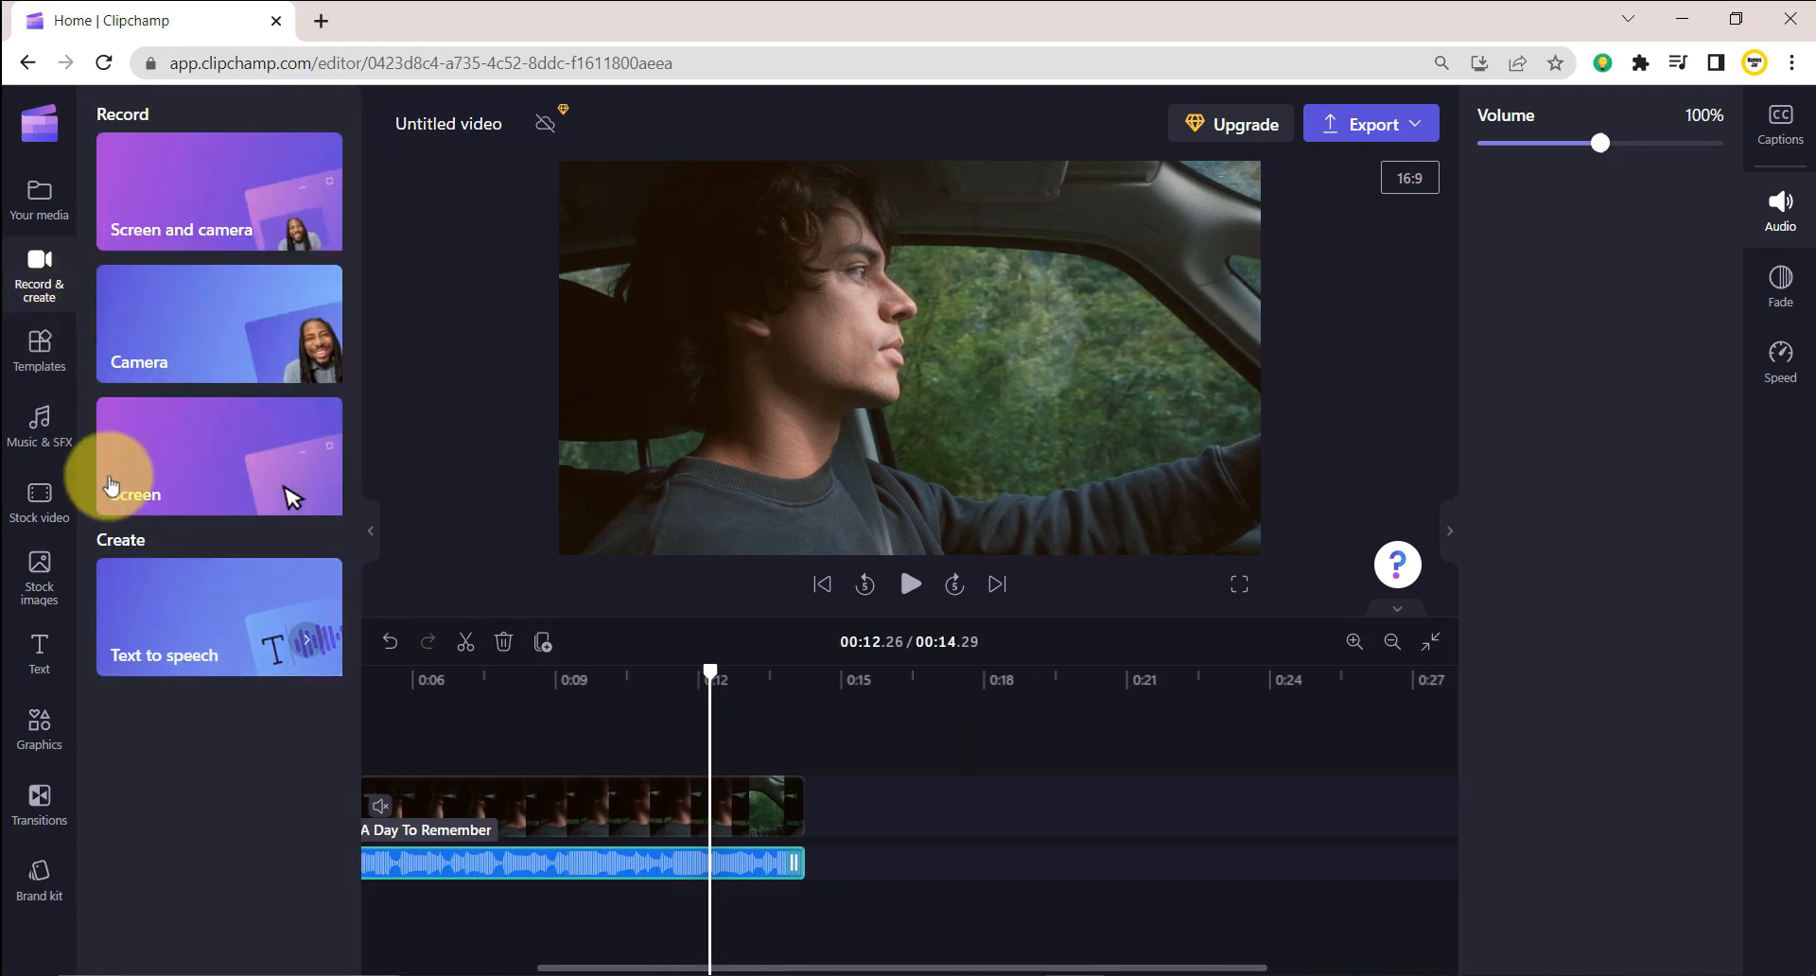
mouse_move(163, 634)
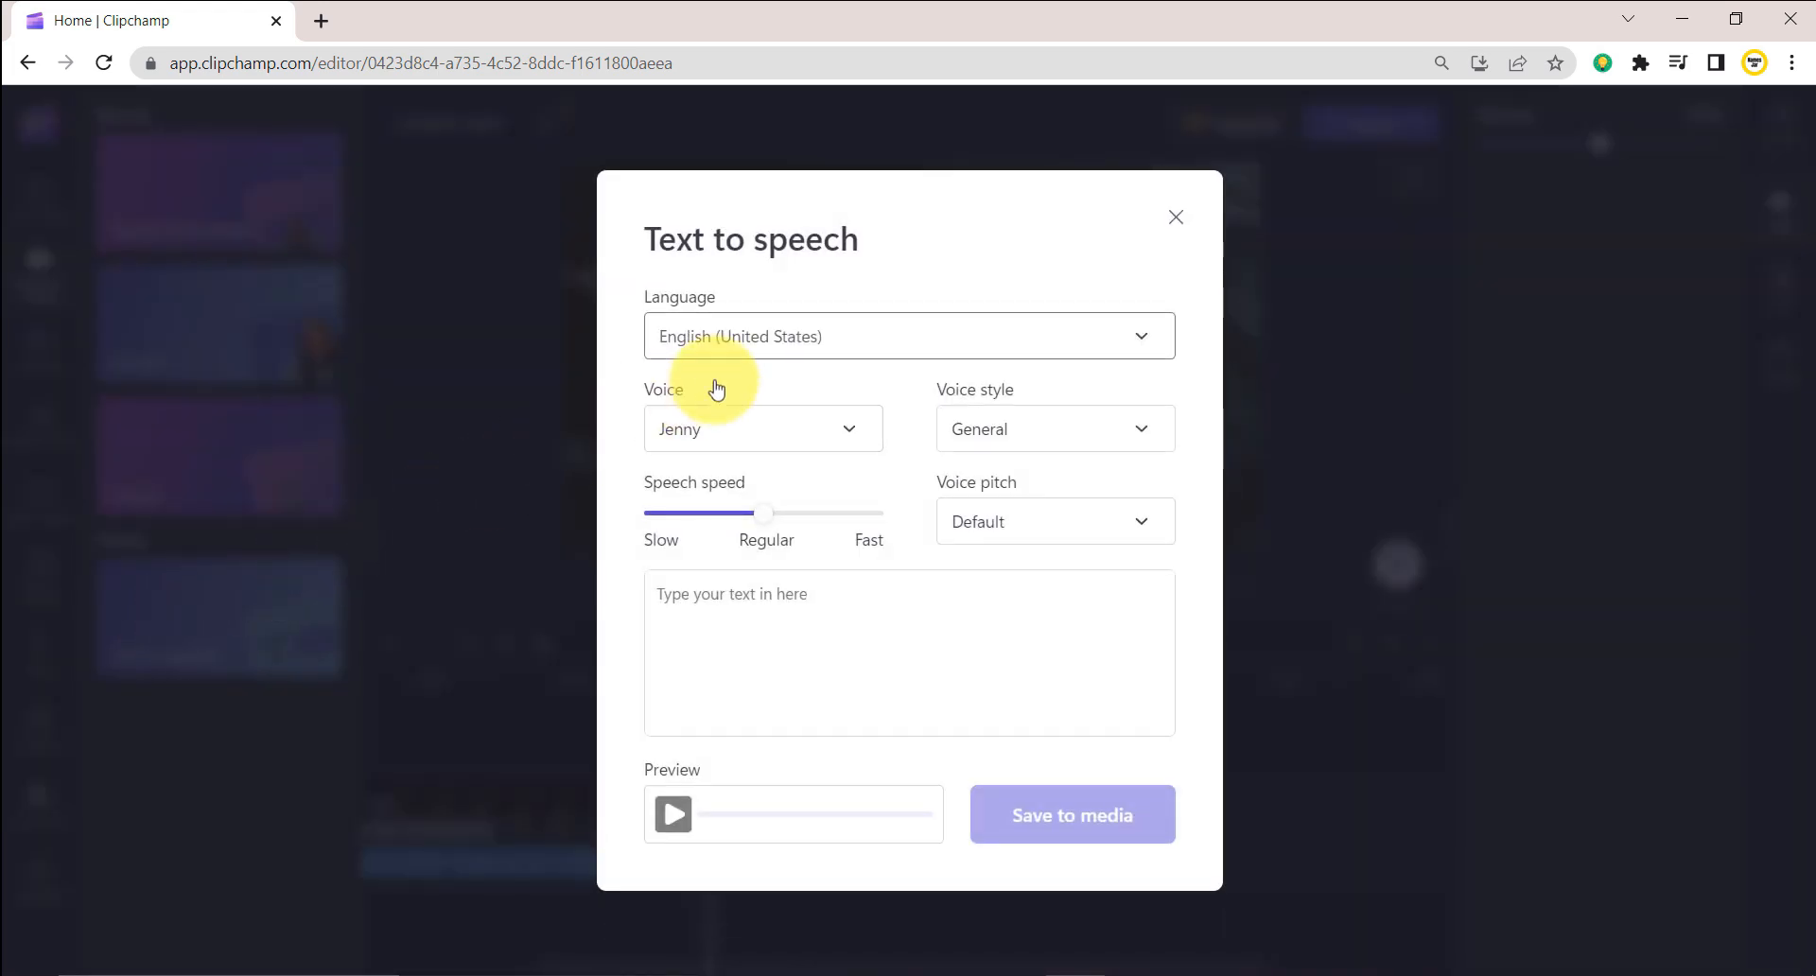
left_click(910, 335)
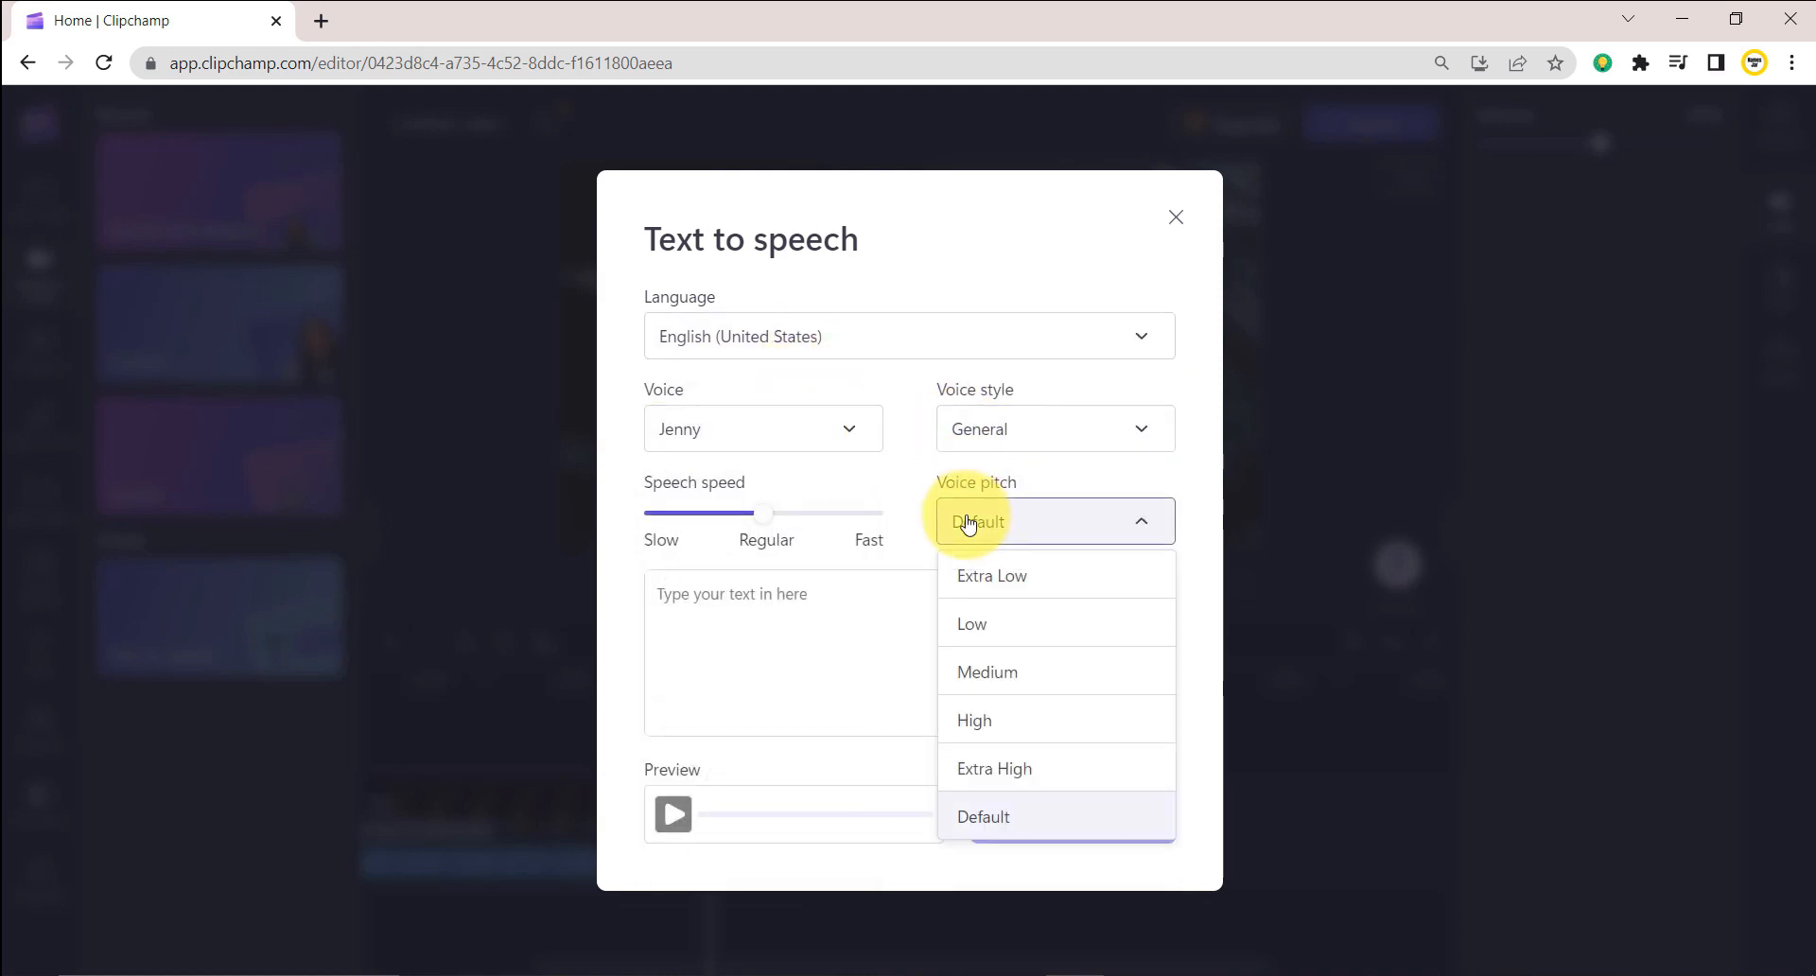
left_click(762, 427)
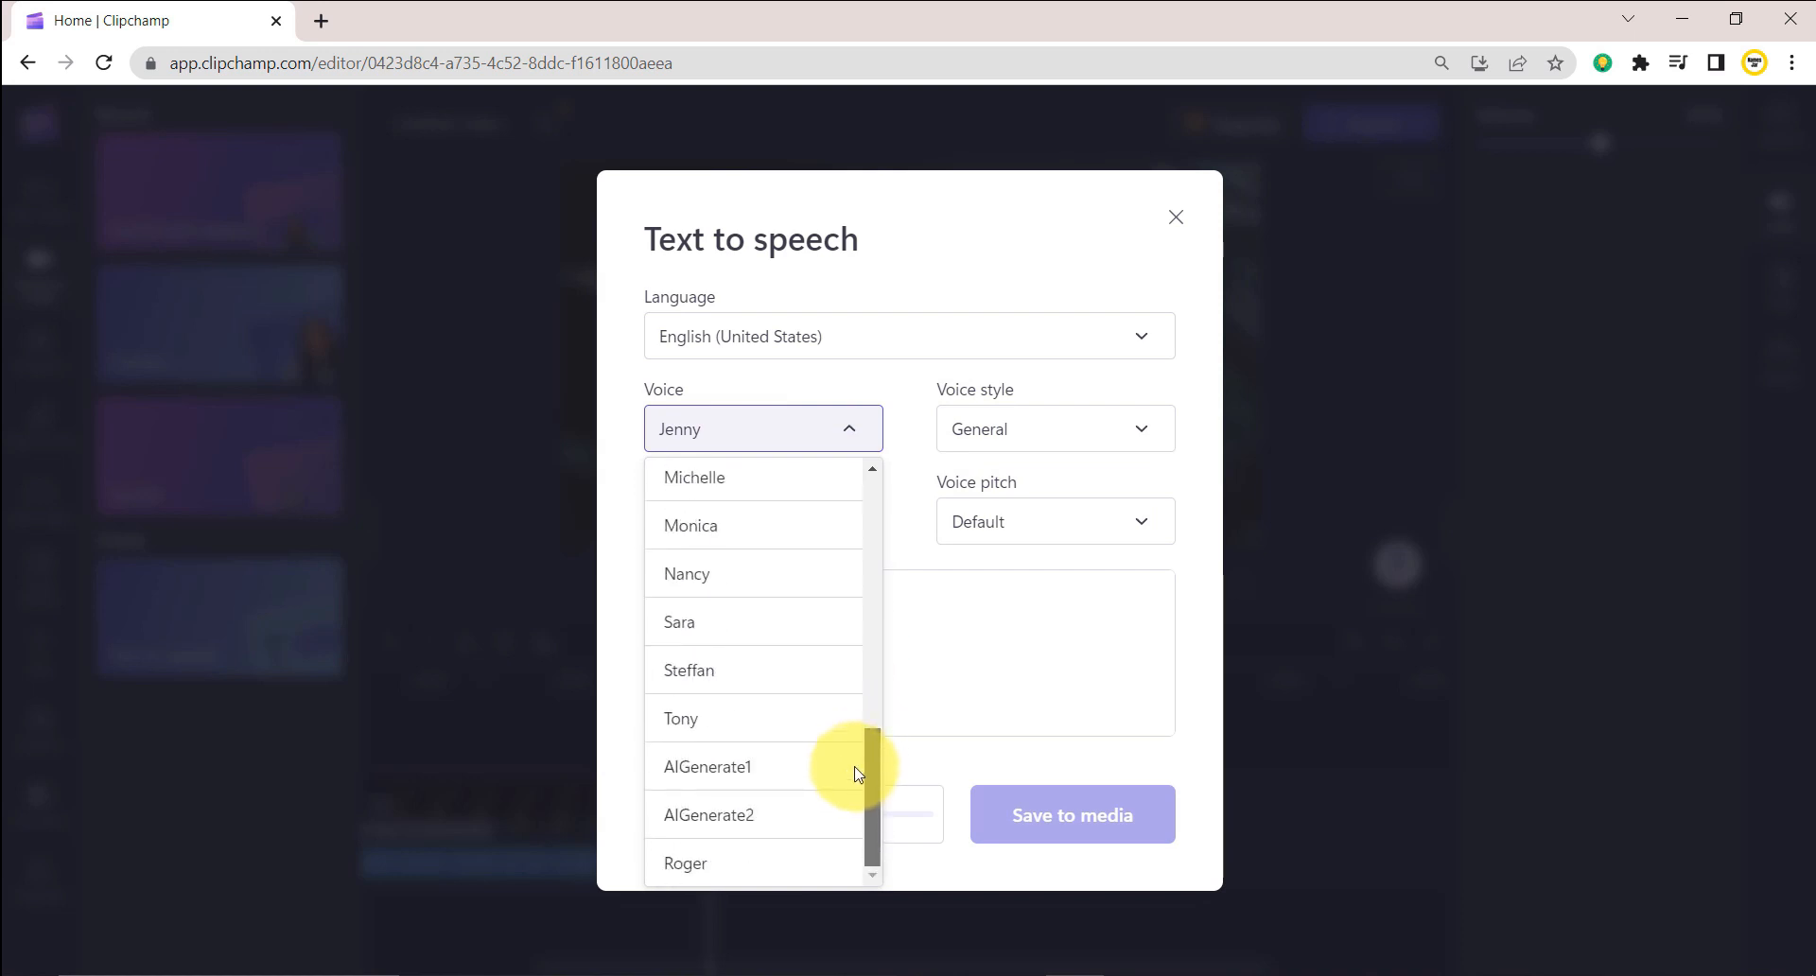
left_click(1056, 427)
type("Thank you for watching, kindly subscribe.")
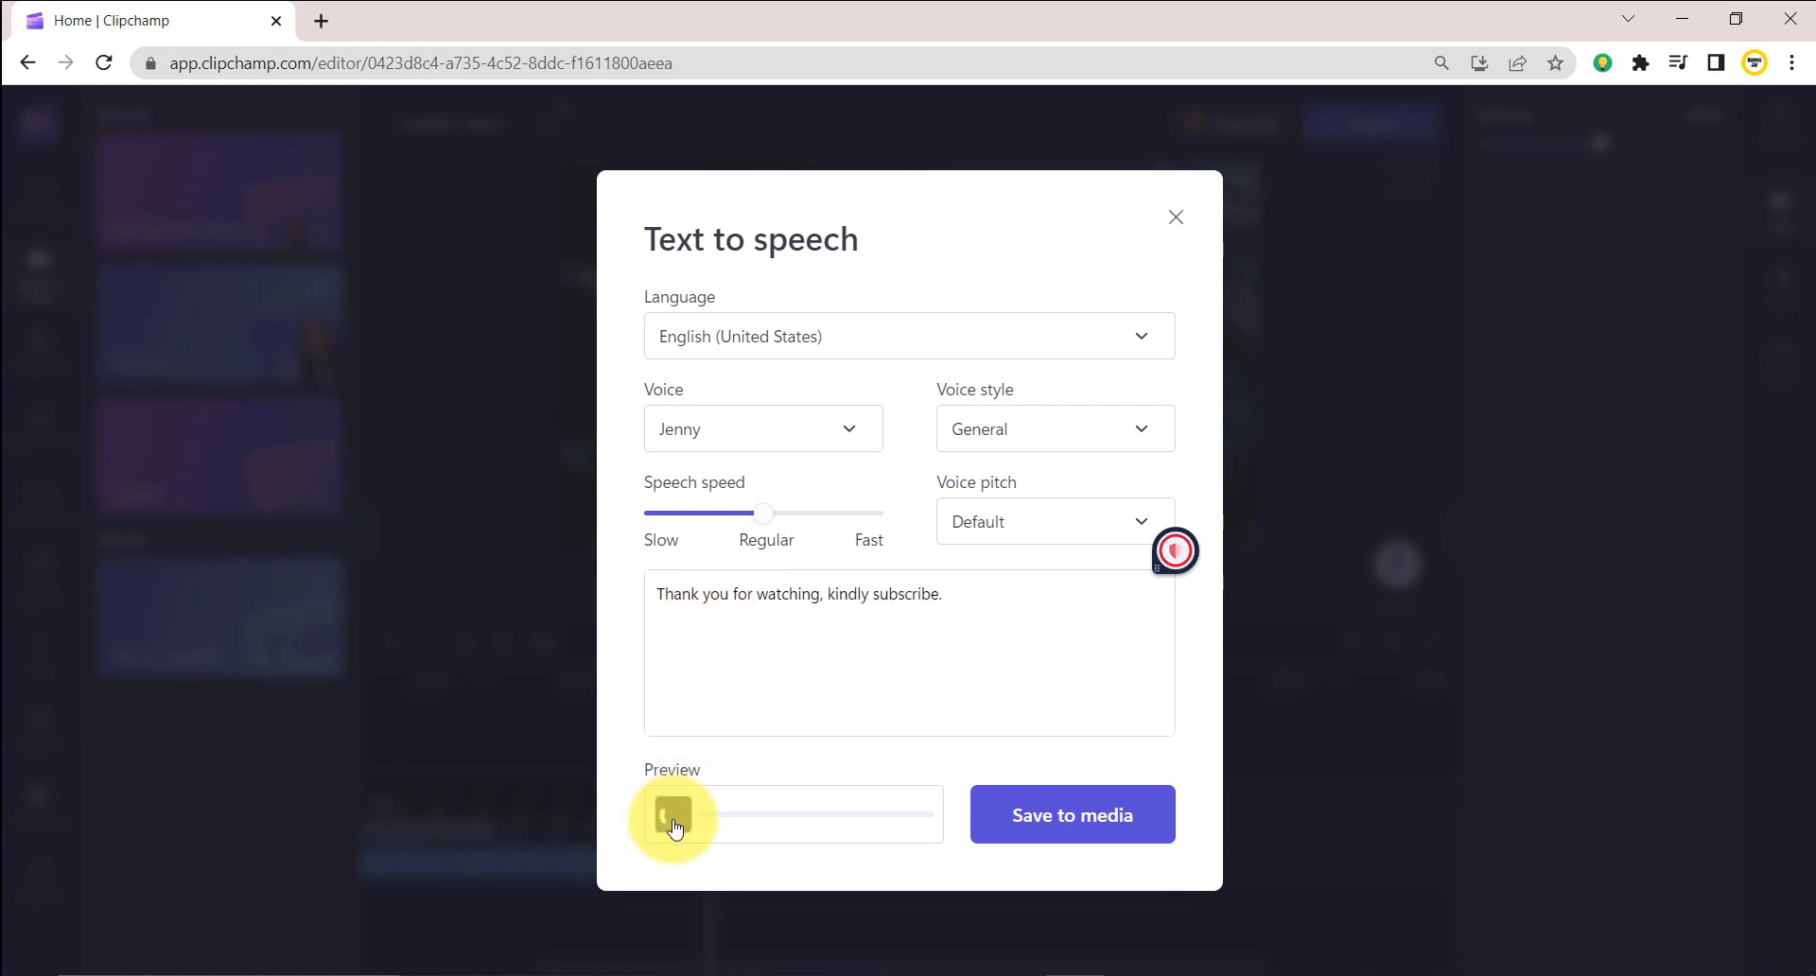
- Preview the spoken script 'Thank you for watching, kindly subscribe.' twice
left_click(674, 813)
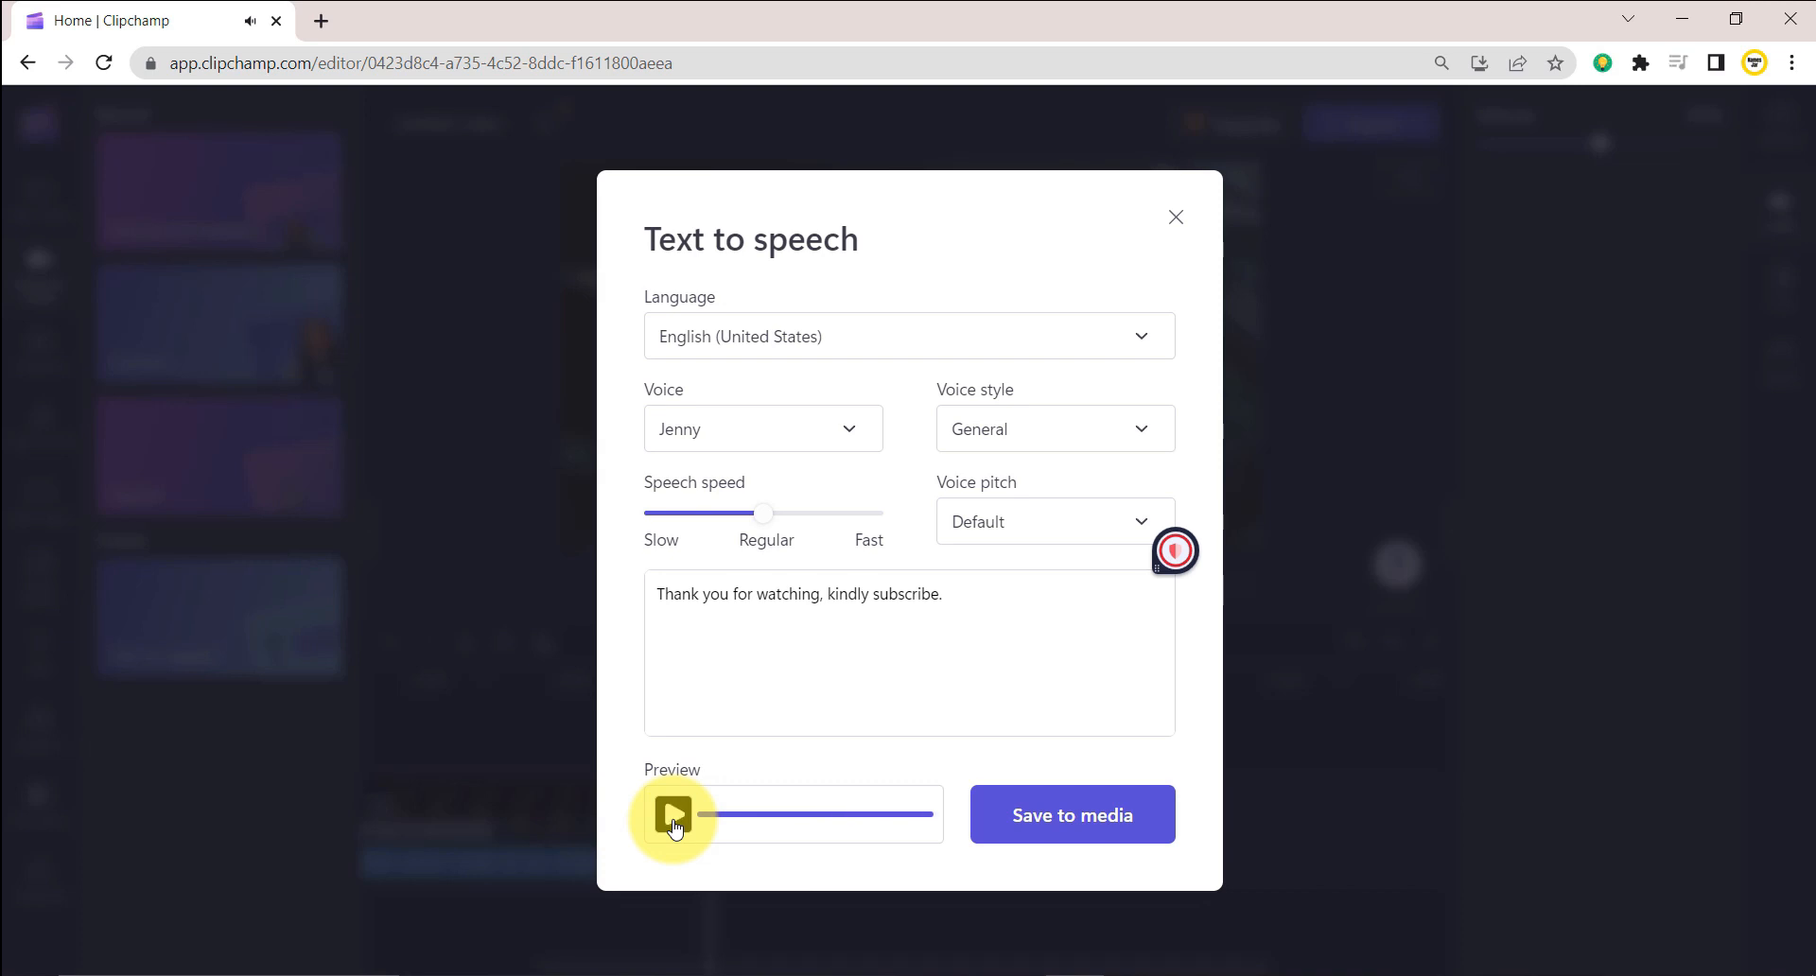
left_click(1073, 813)
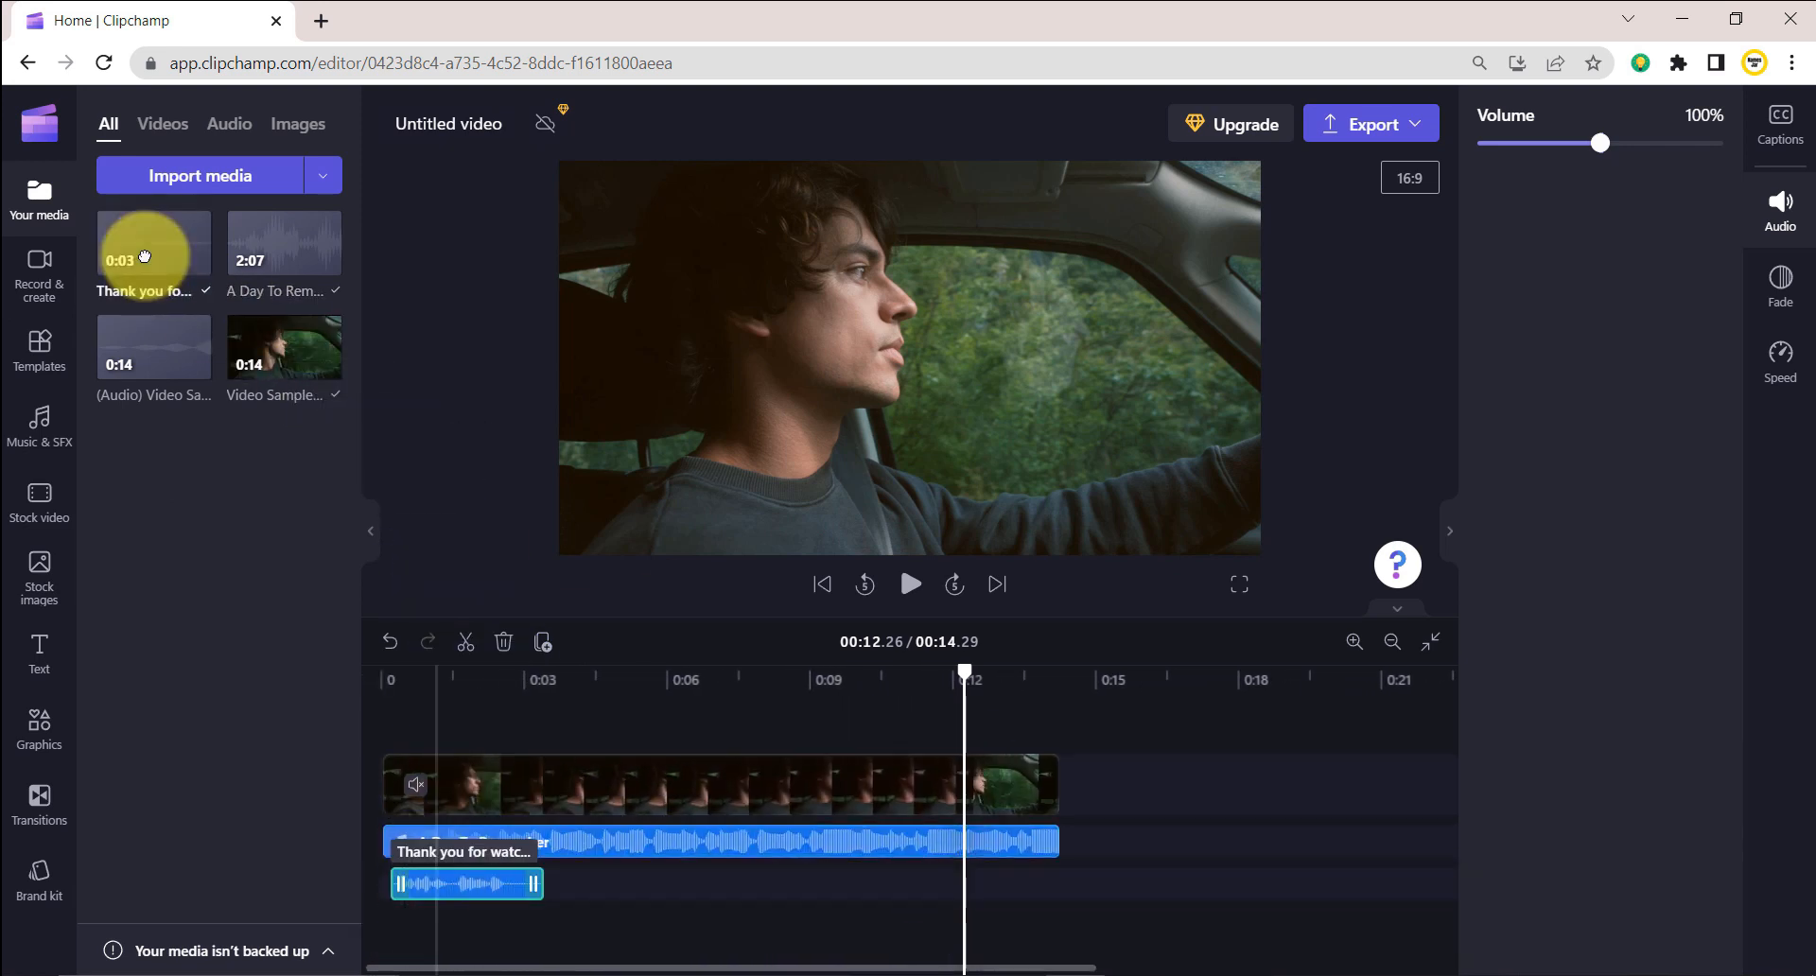
mouse_move(618, 806)
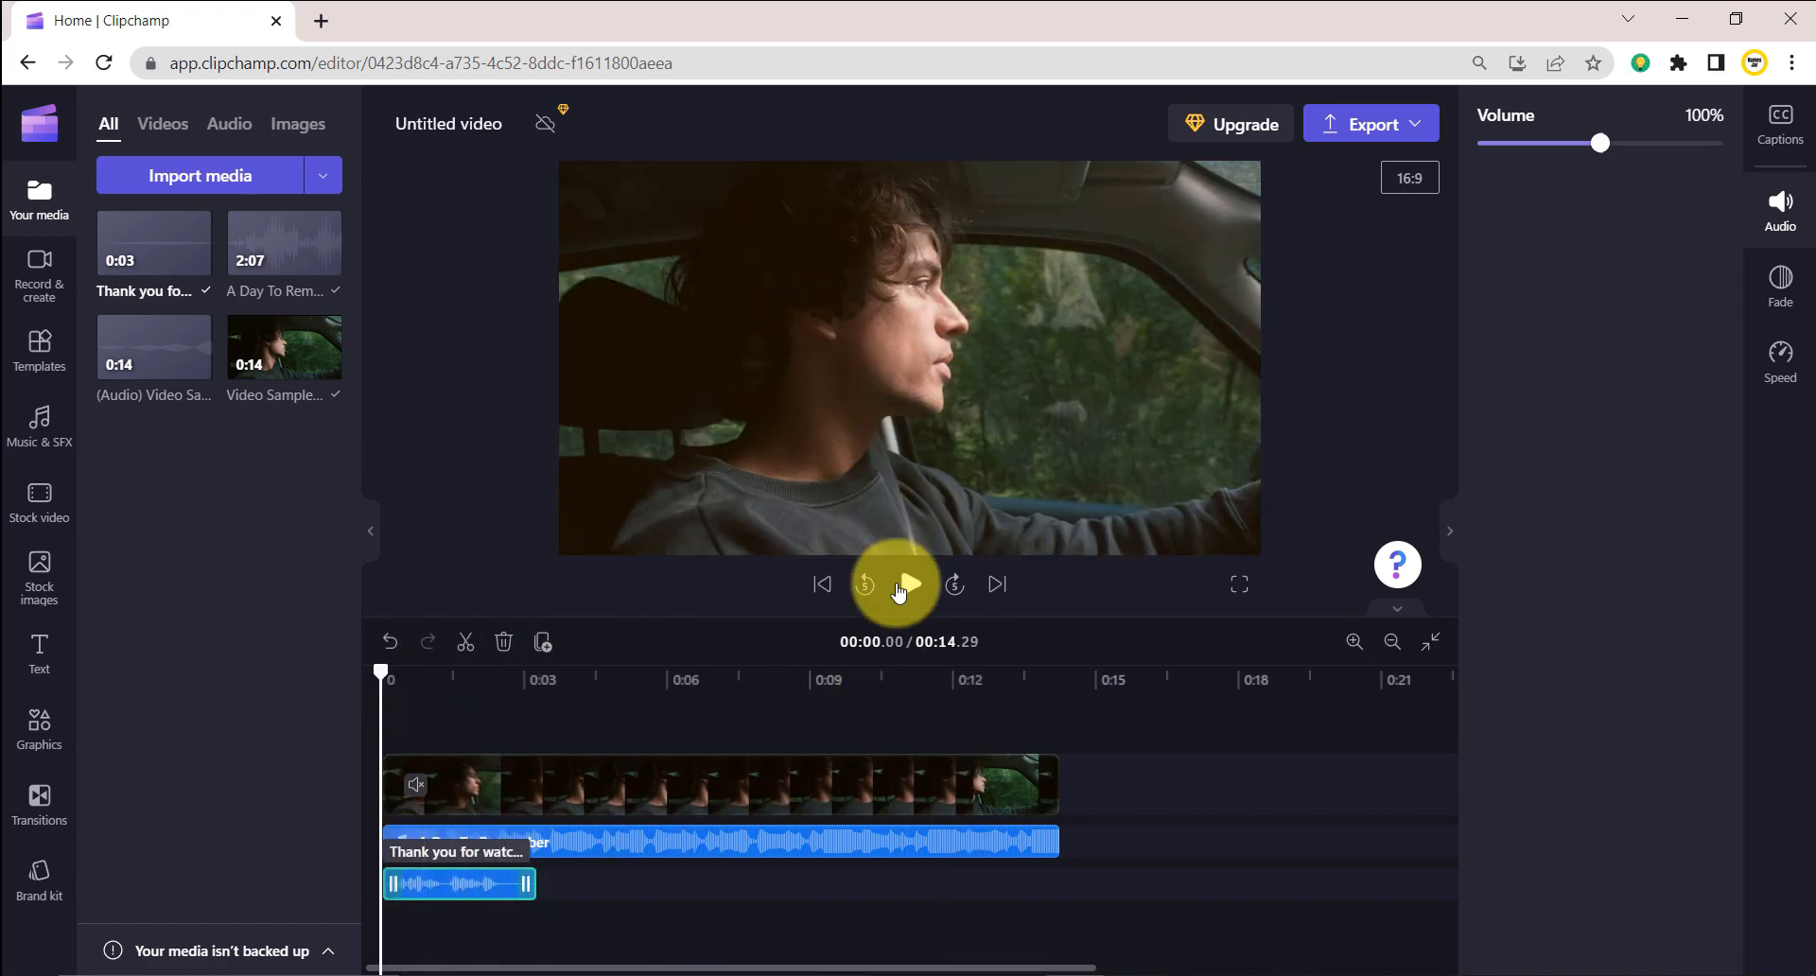
- Play the edit from the start, then show the export quality choices (480p–1080p, GIF)
left_click(908, 585)
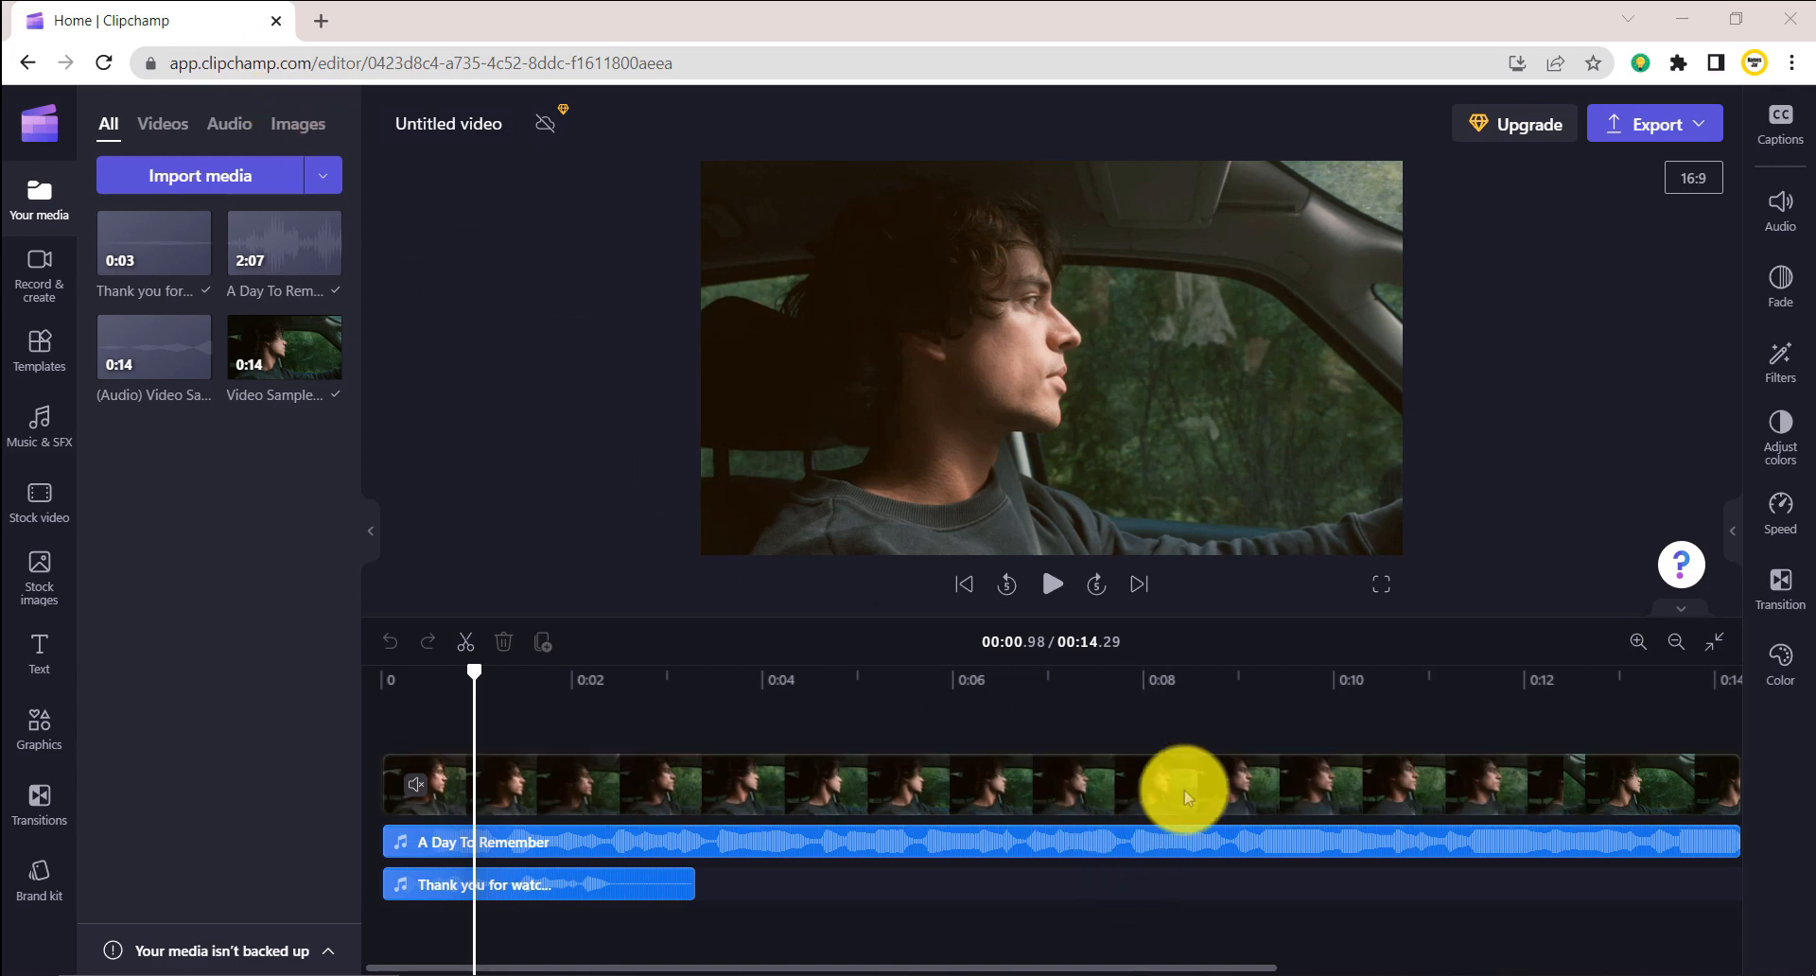
left_click(1655, 123)
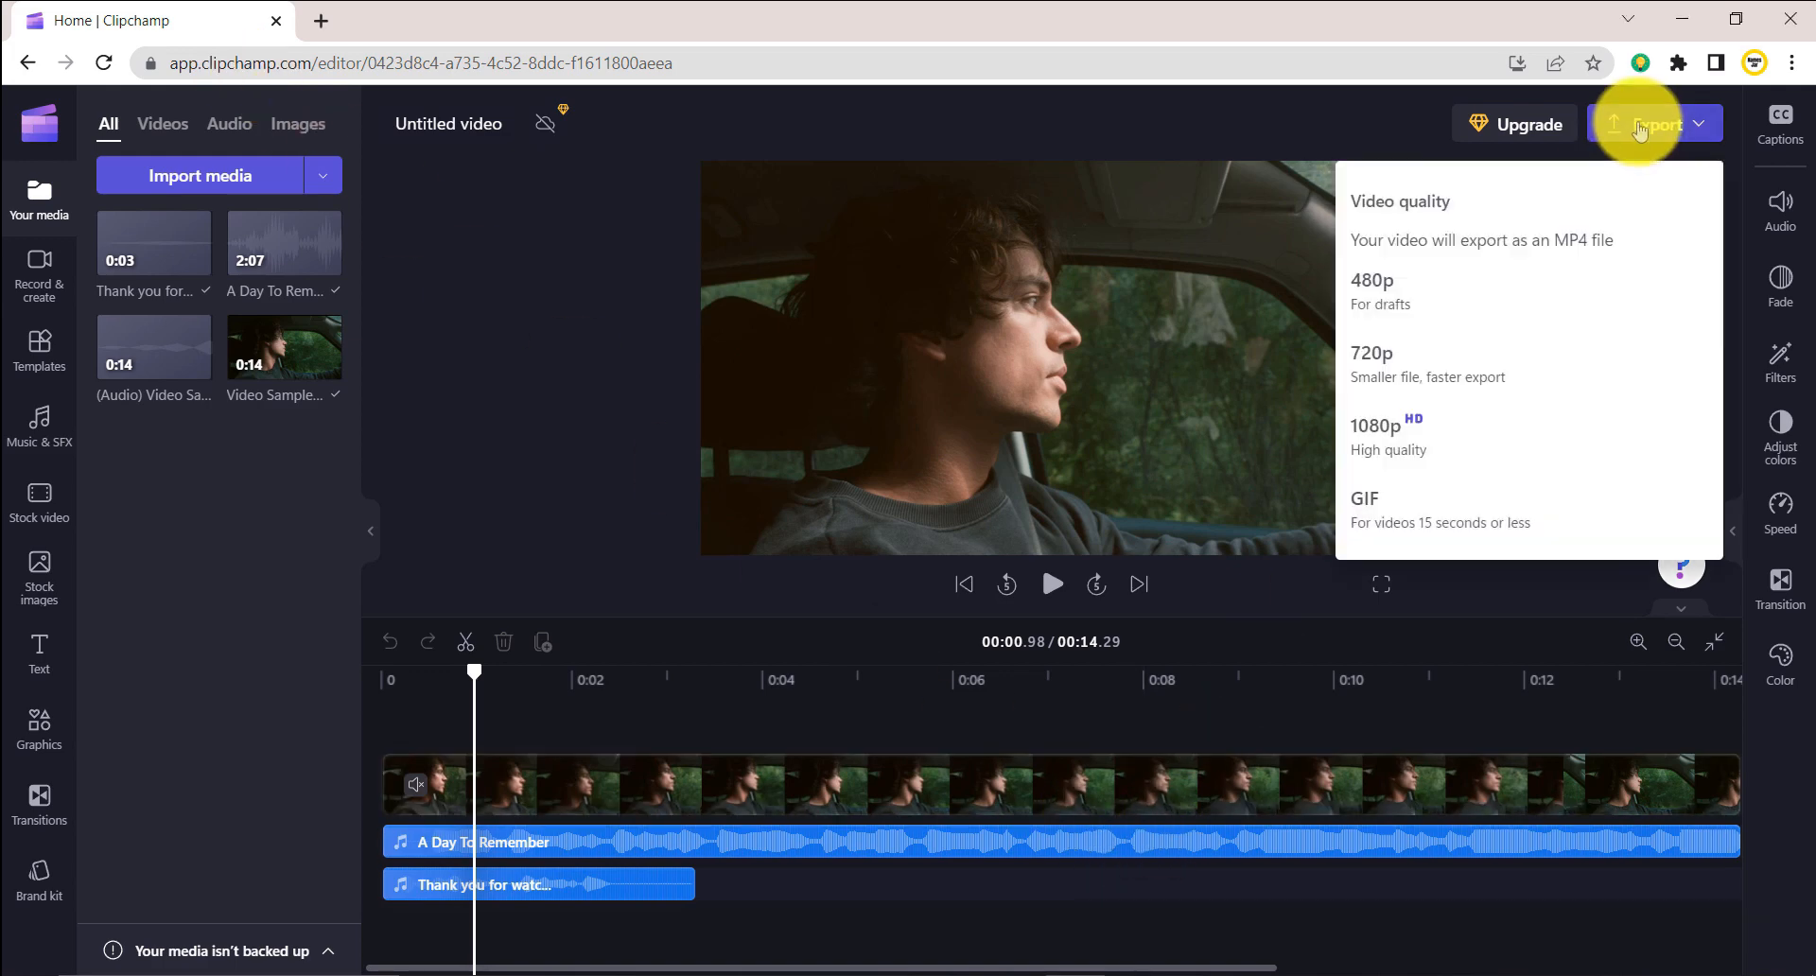